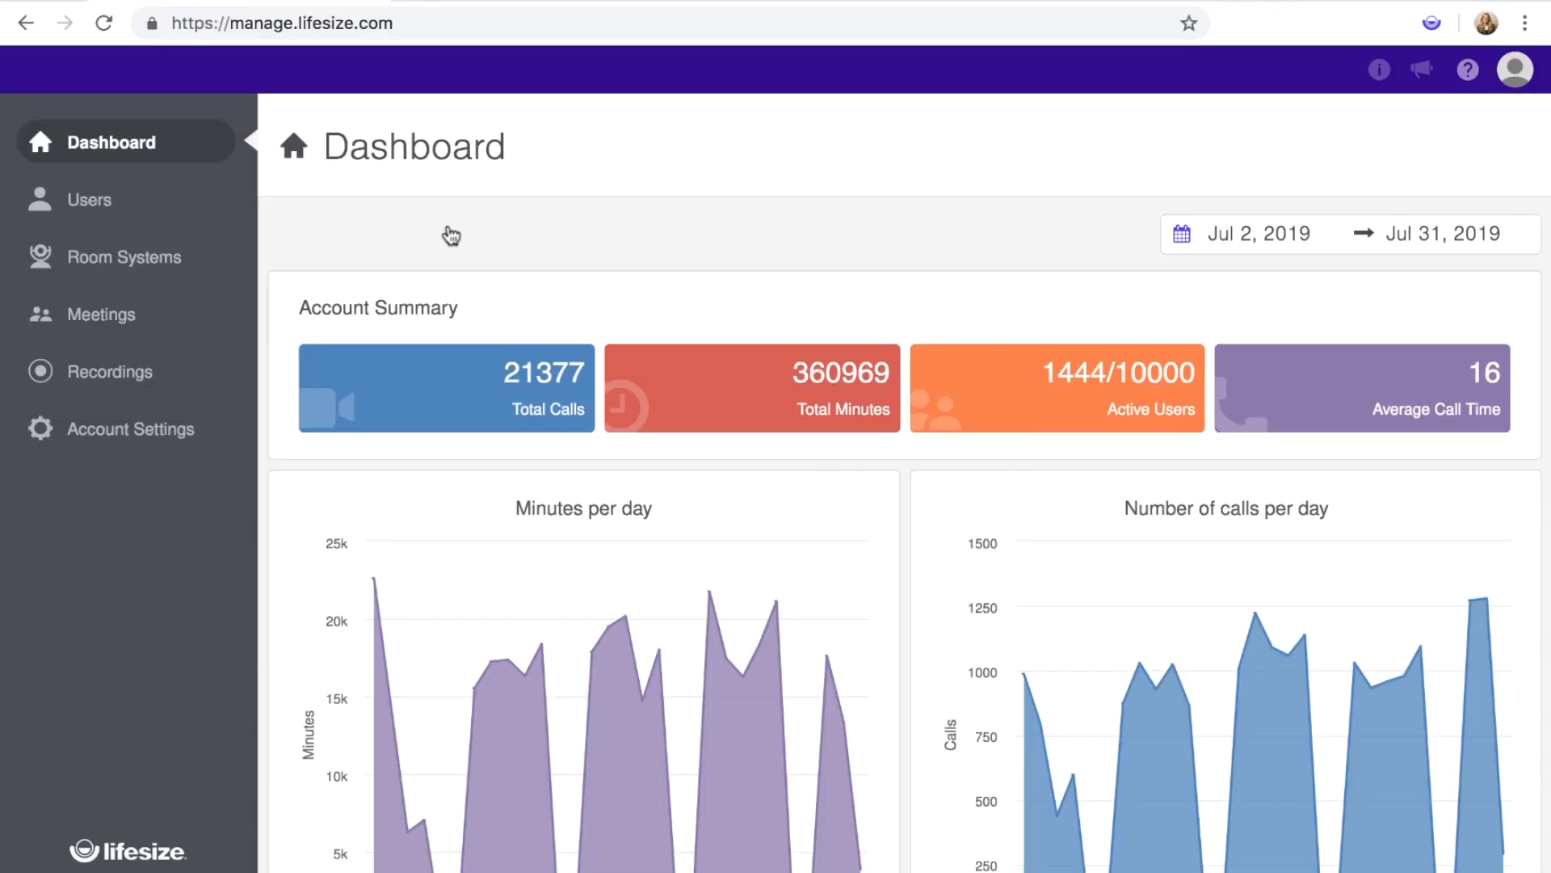
mouse_move(223, 435)
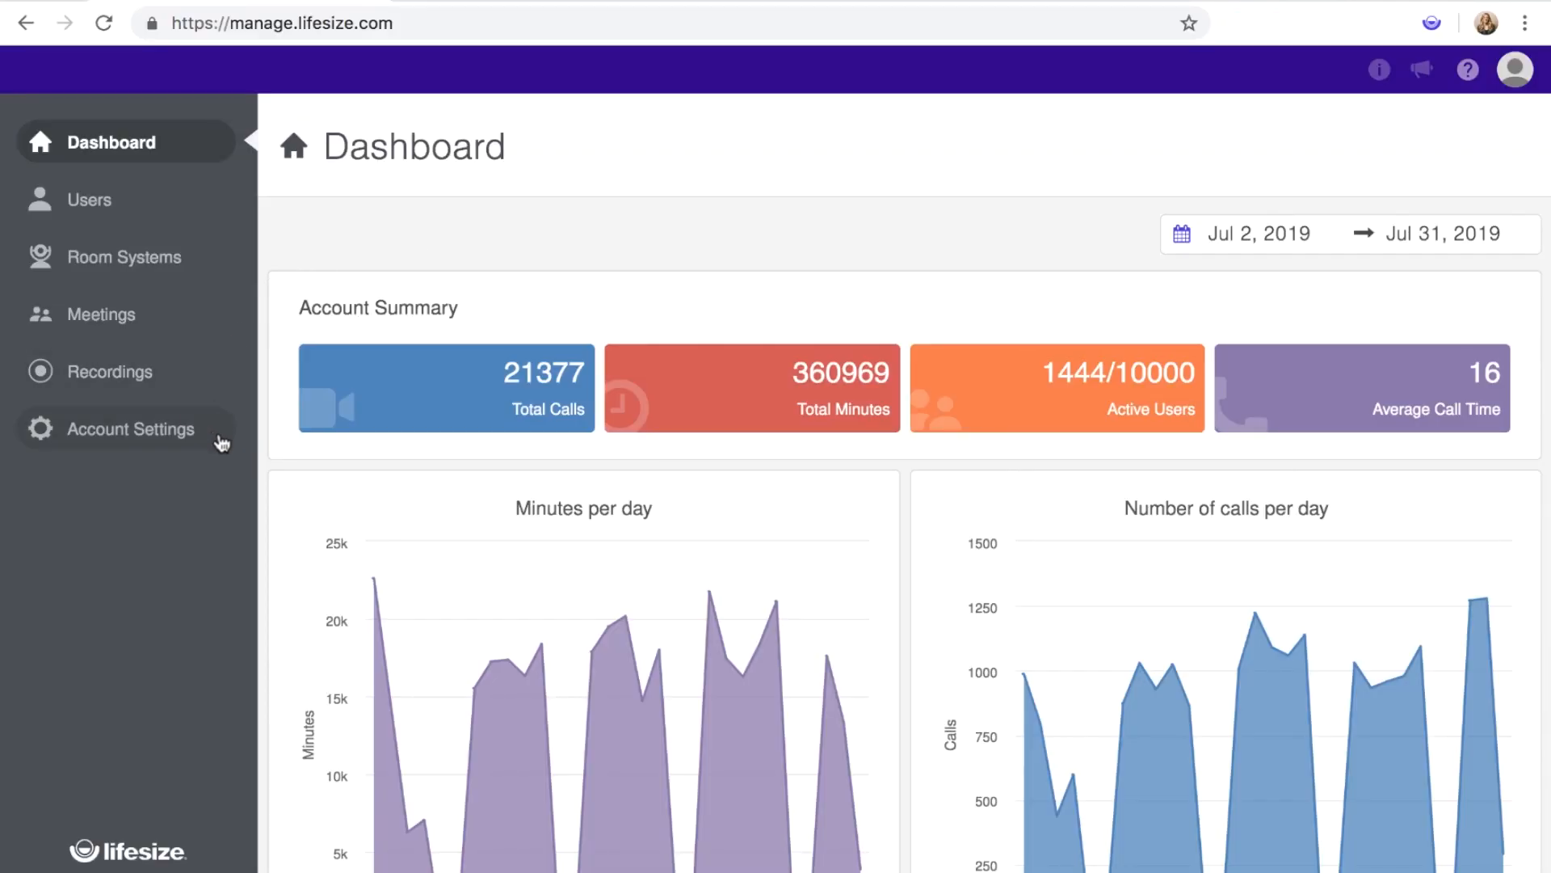
- Go to Account Settings from the dashboard sidebar
left_click(129, 428)
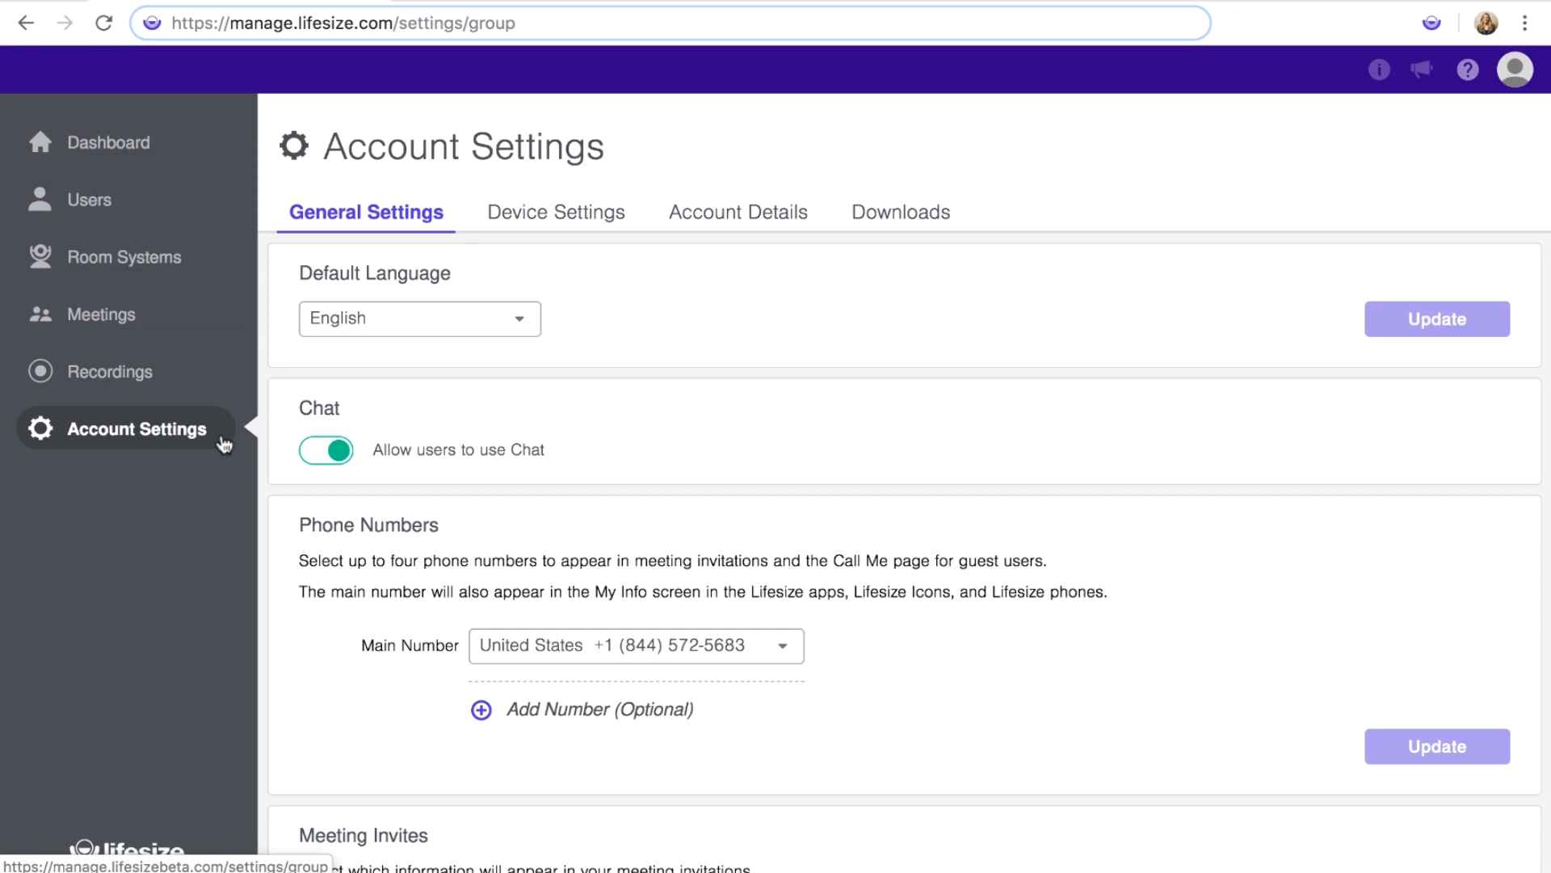
mouse_move(810, 504)
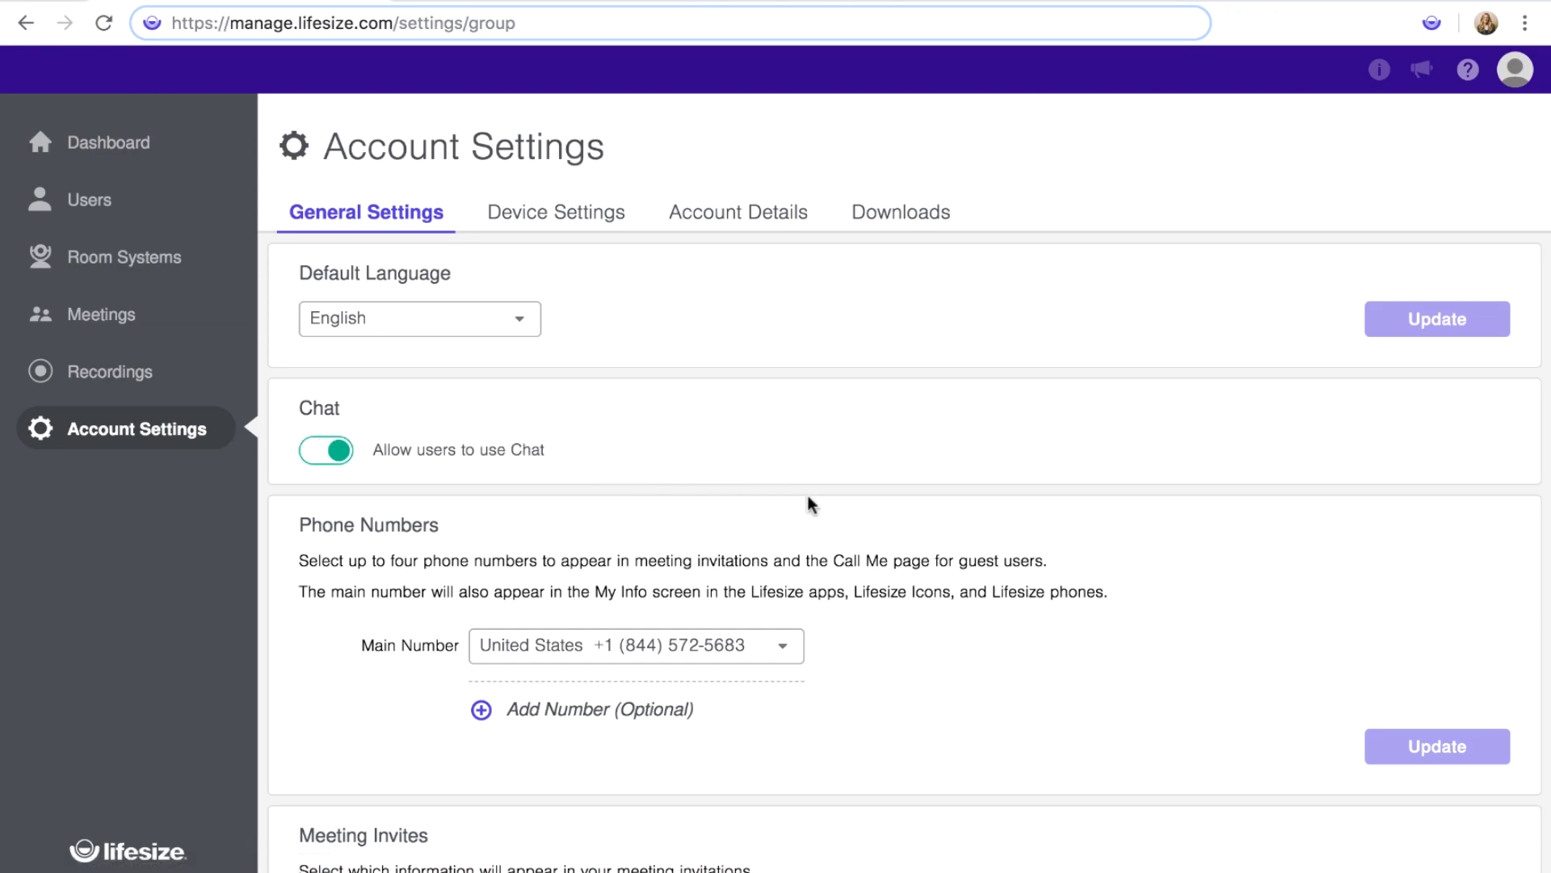
- Scroll General Settings down to the Meeting Invites options and preview
scroll("down", 3)
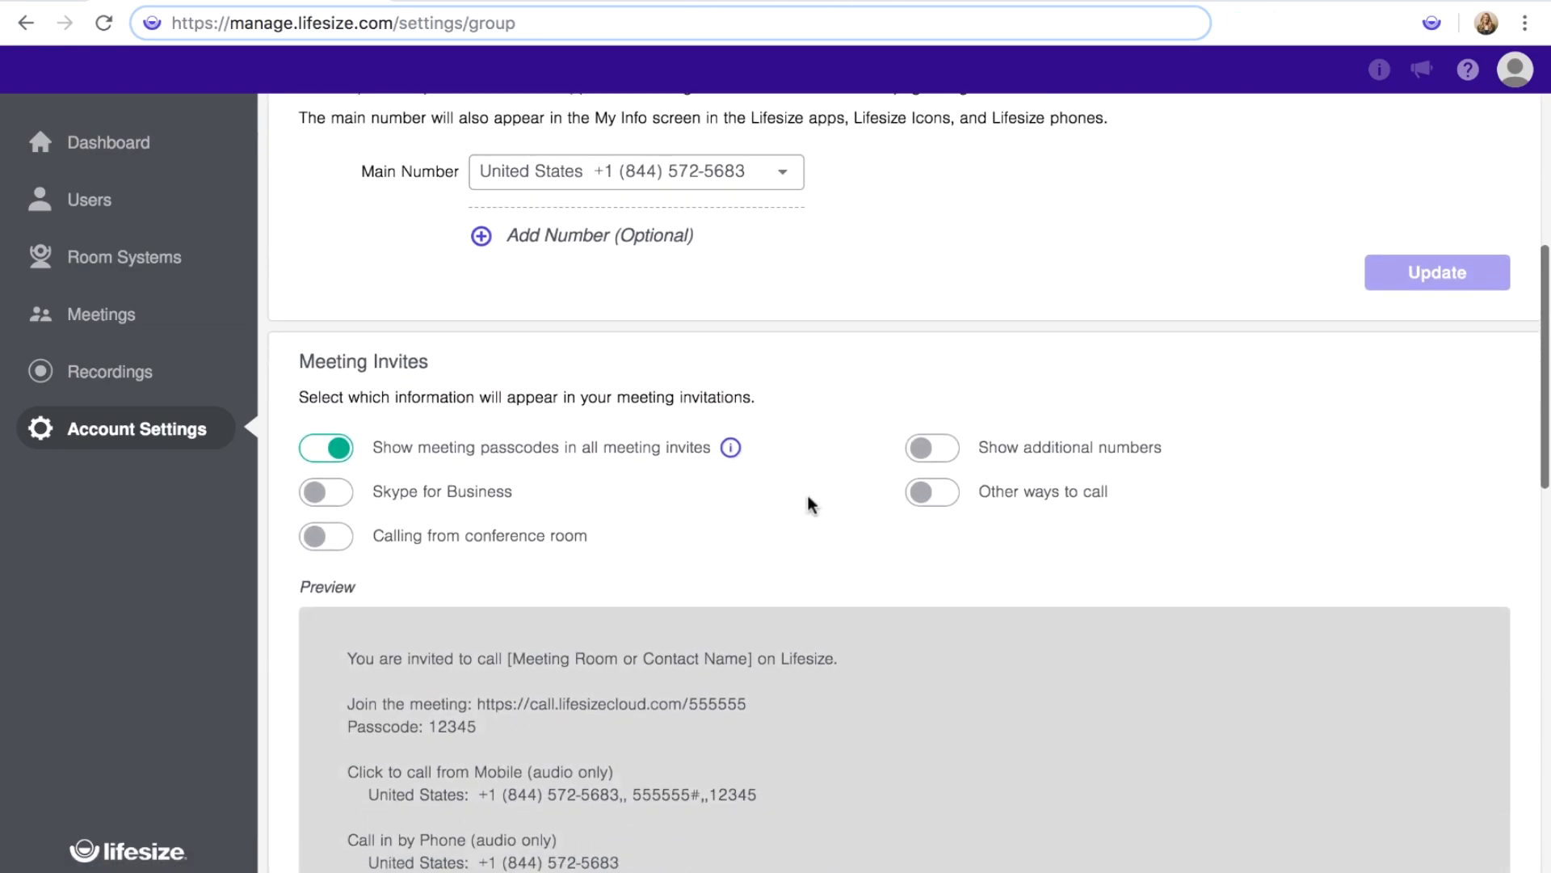
scroll("down", 3)
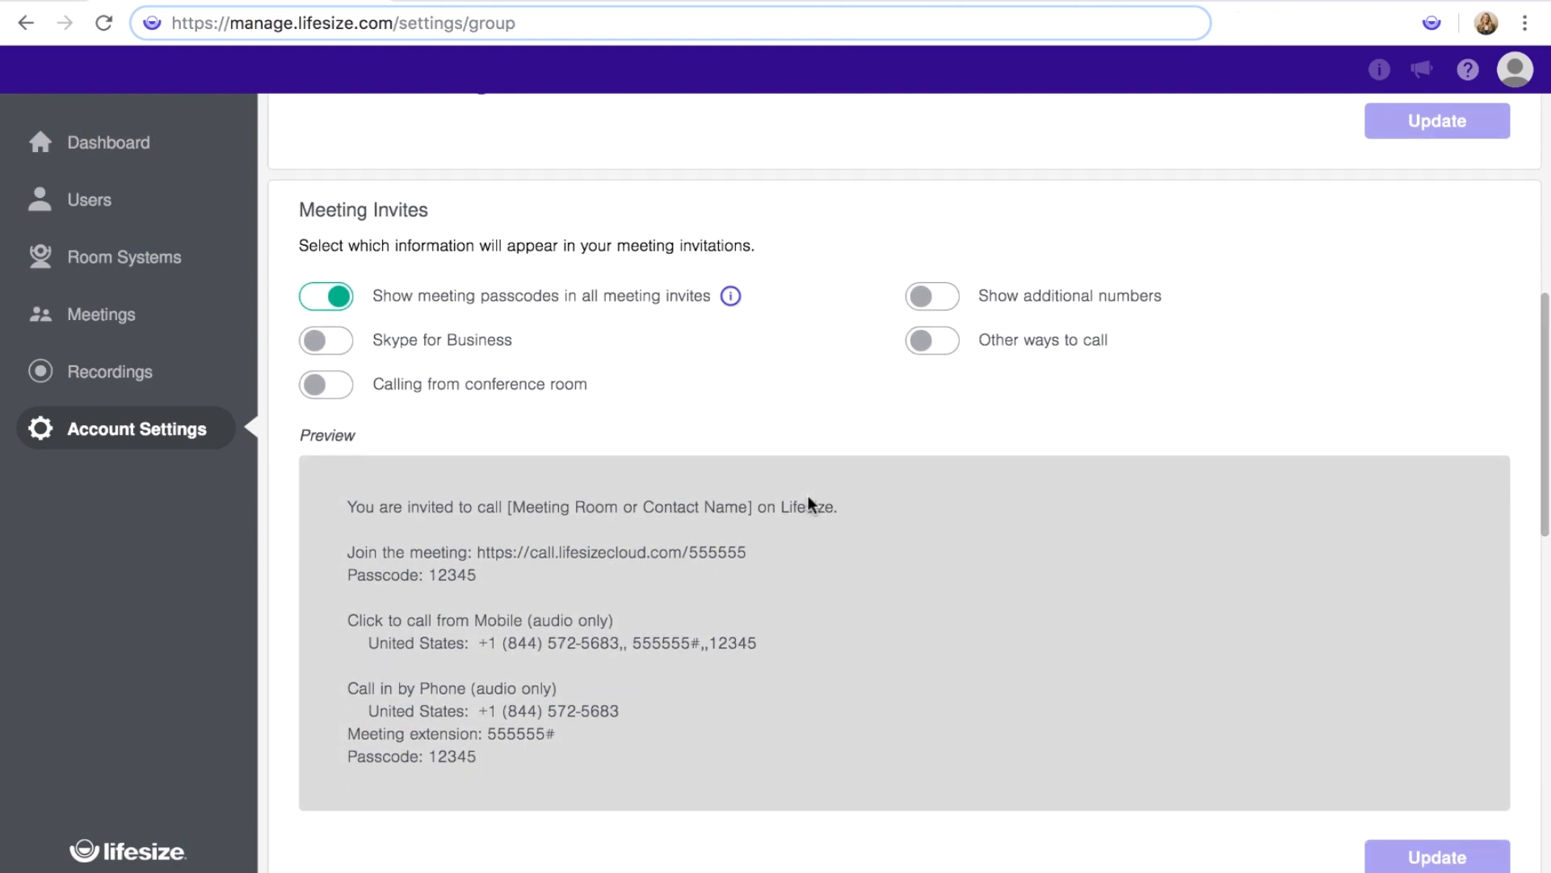
scroll("down", 3)
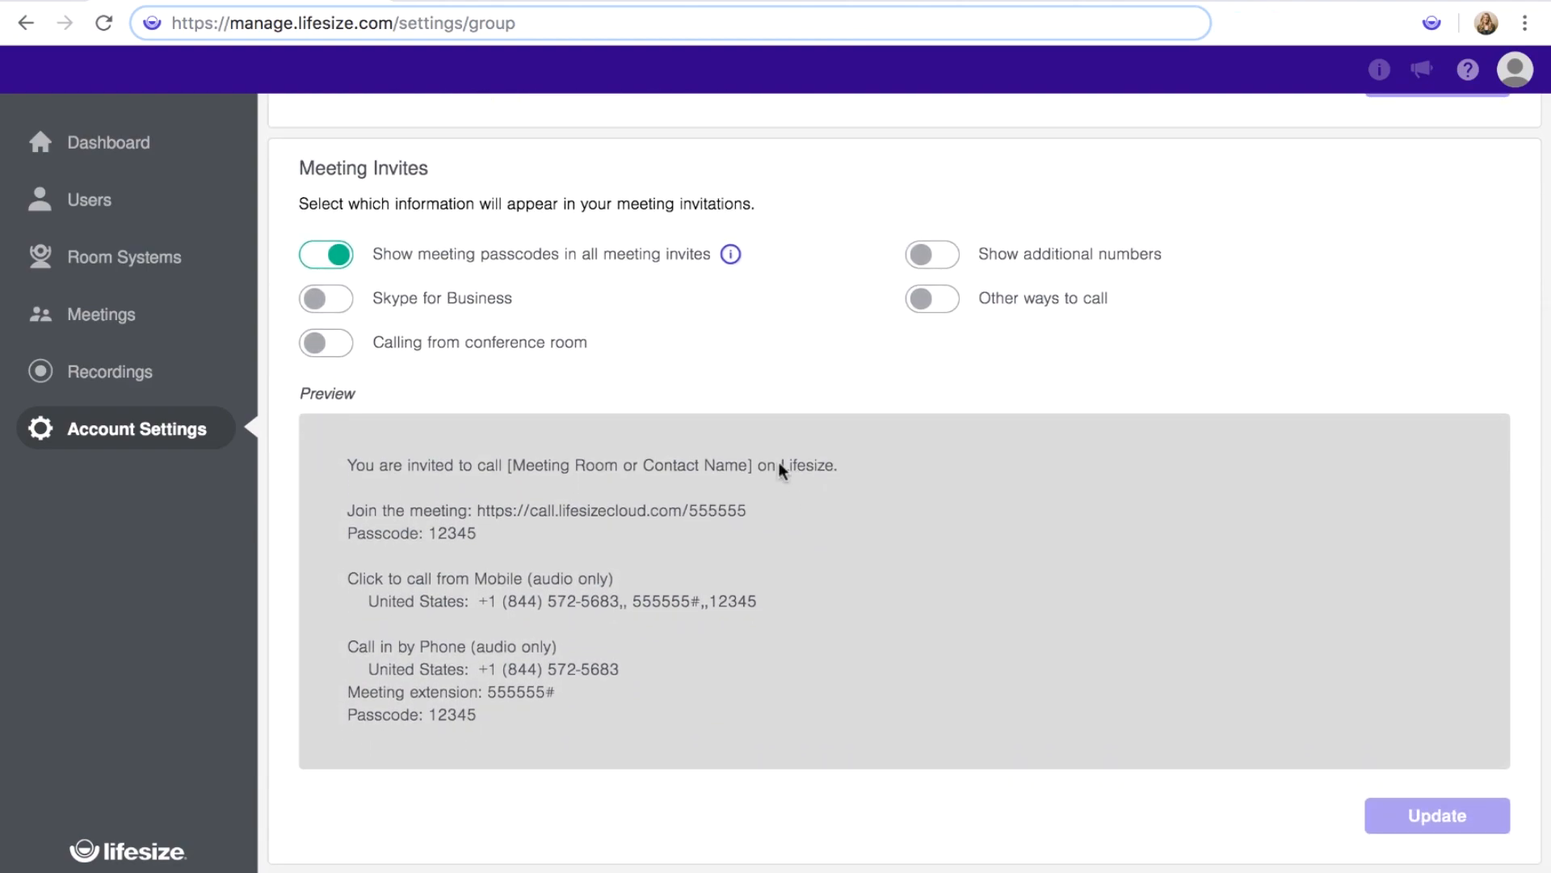
mouse_move(514, 267)
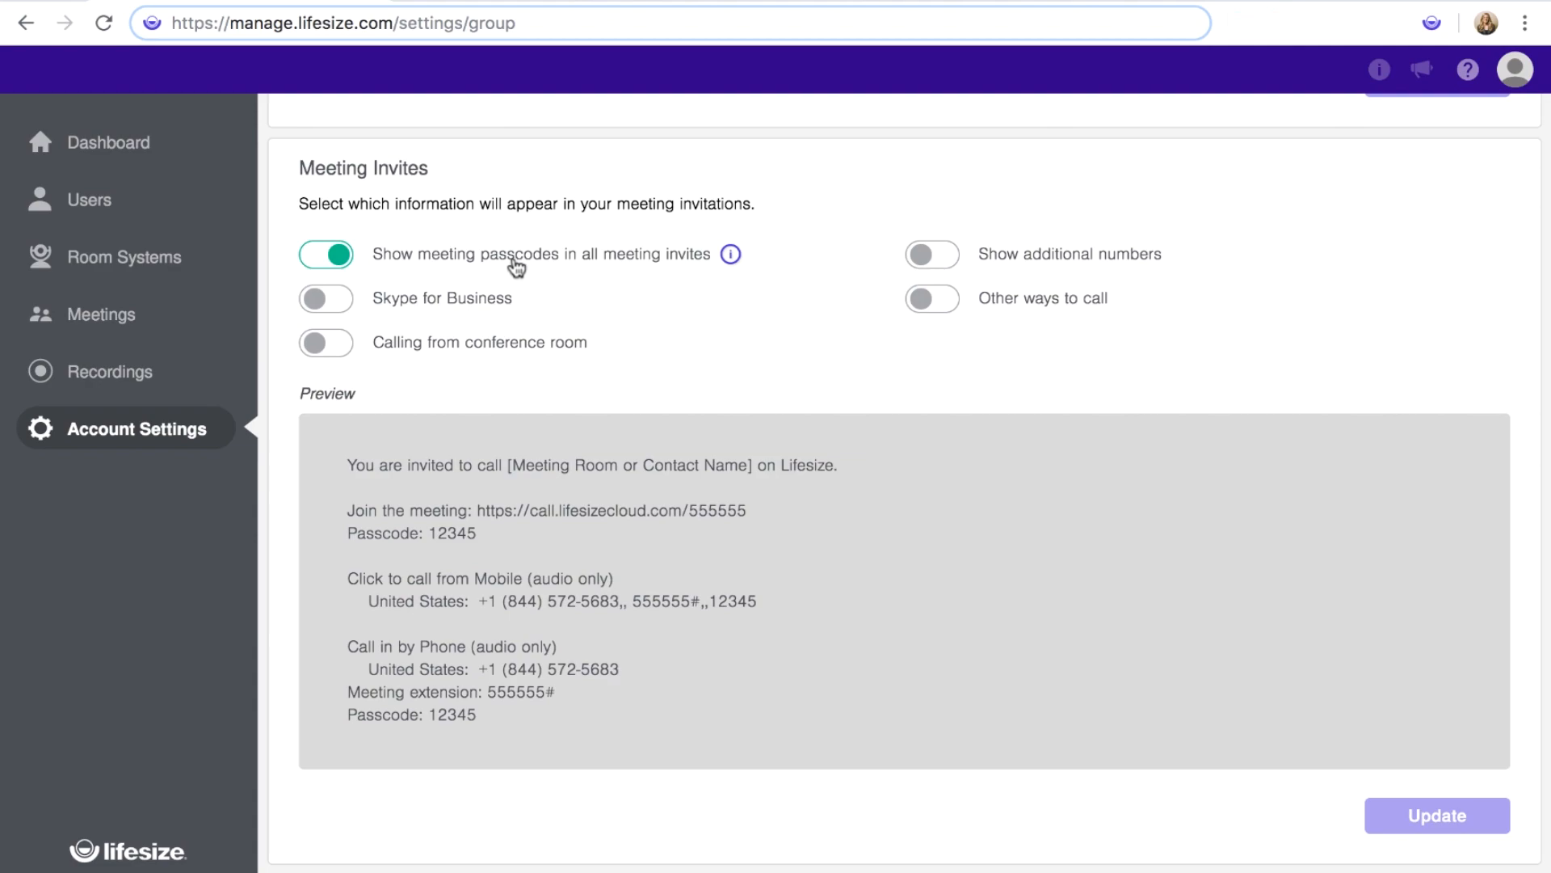
mouse_move(481, 318)
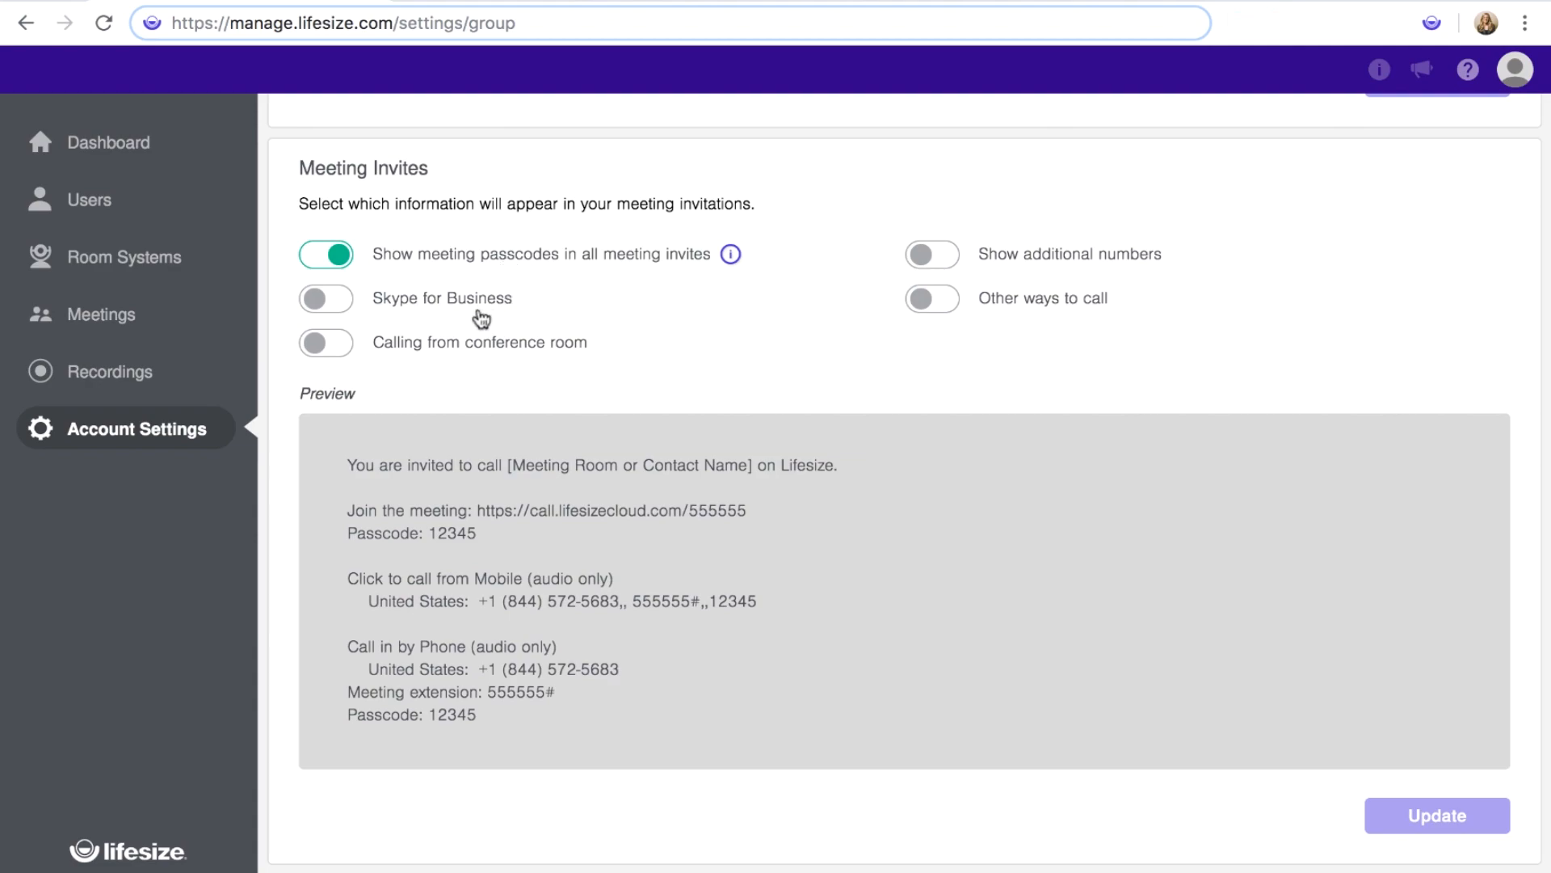
- Turn on Calling from conference room, Other ways to call, and Skype for Business invite options
left_click(325, 343)
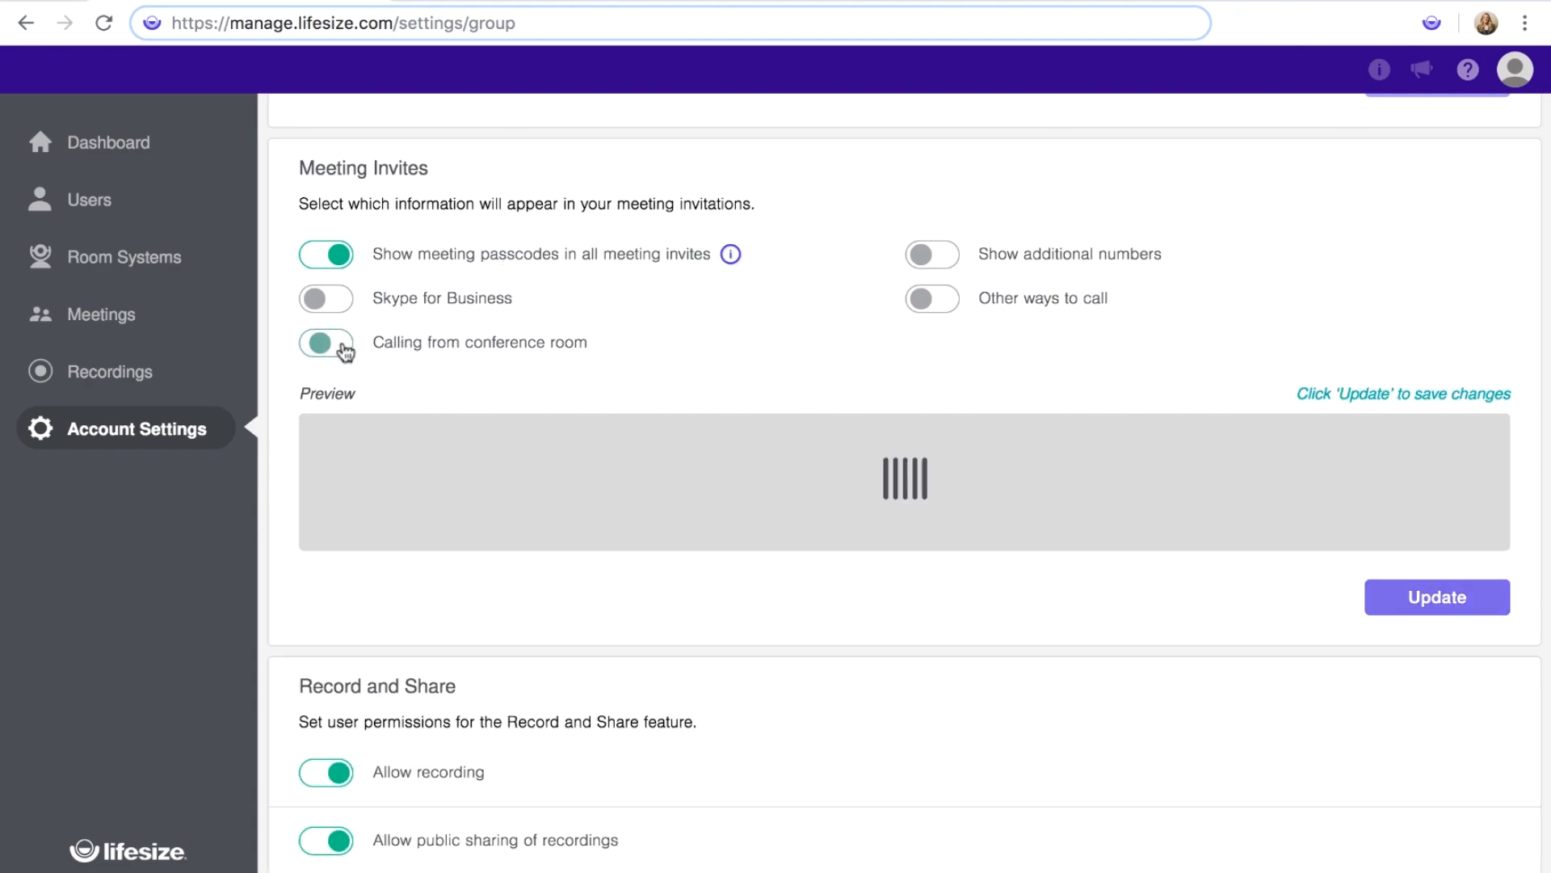
left_click(326, 343)
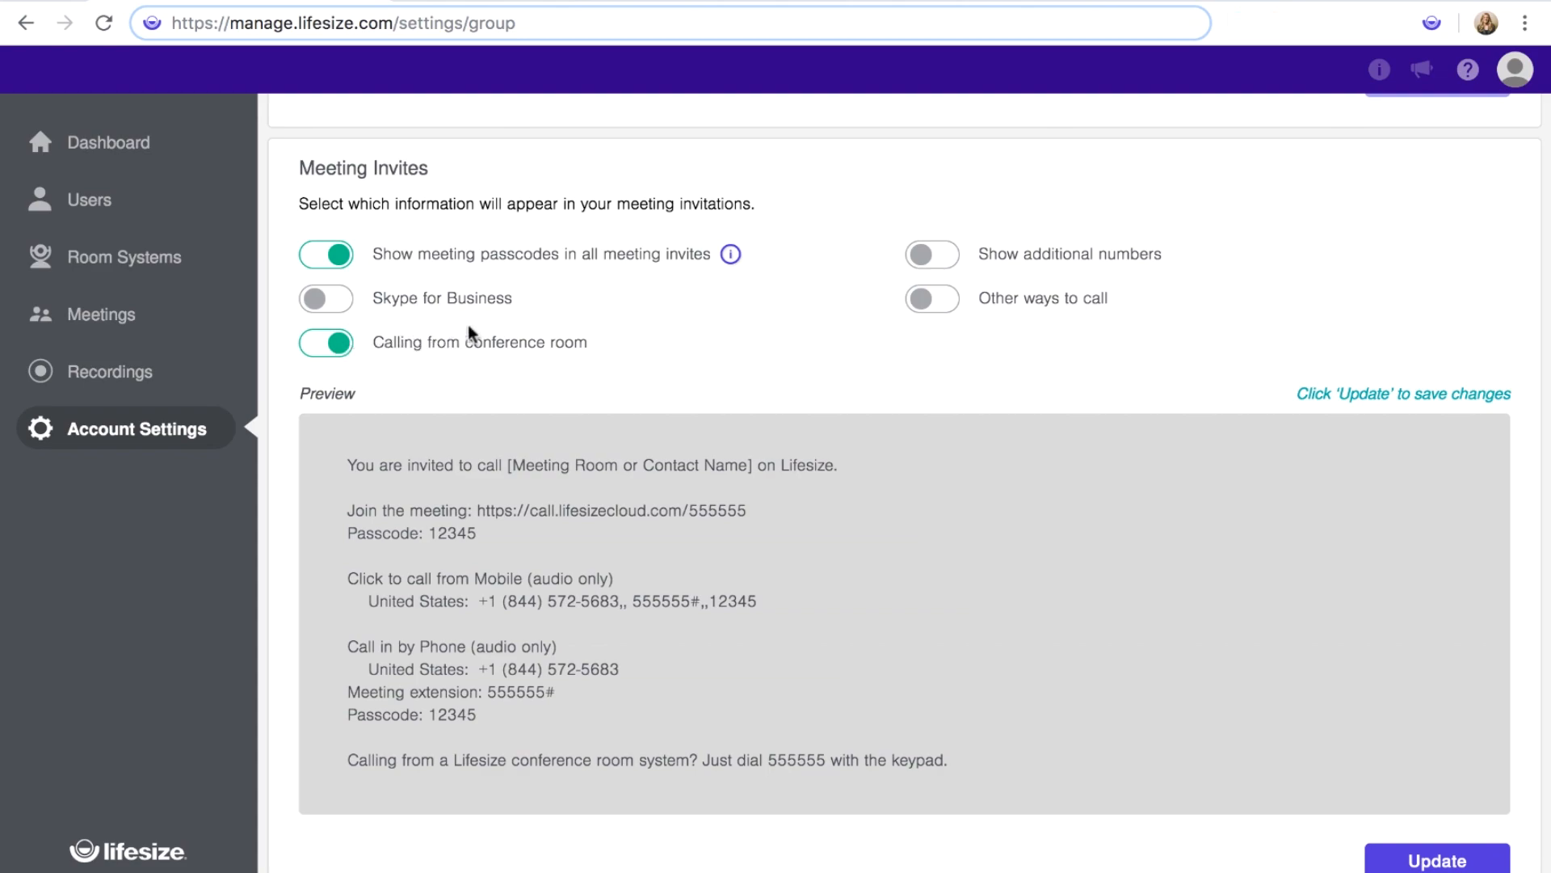
left_click(930, 298)
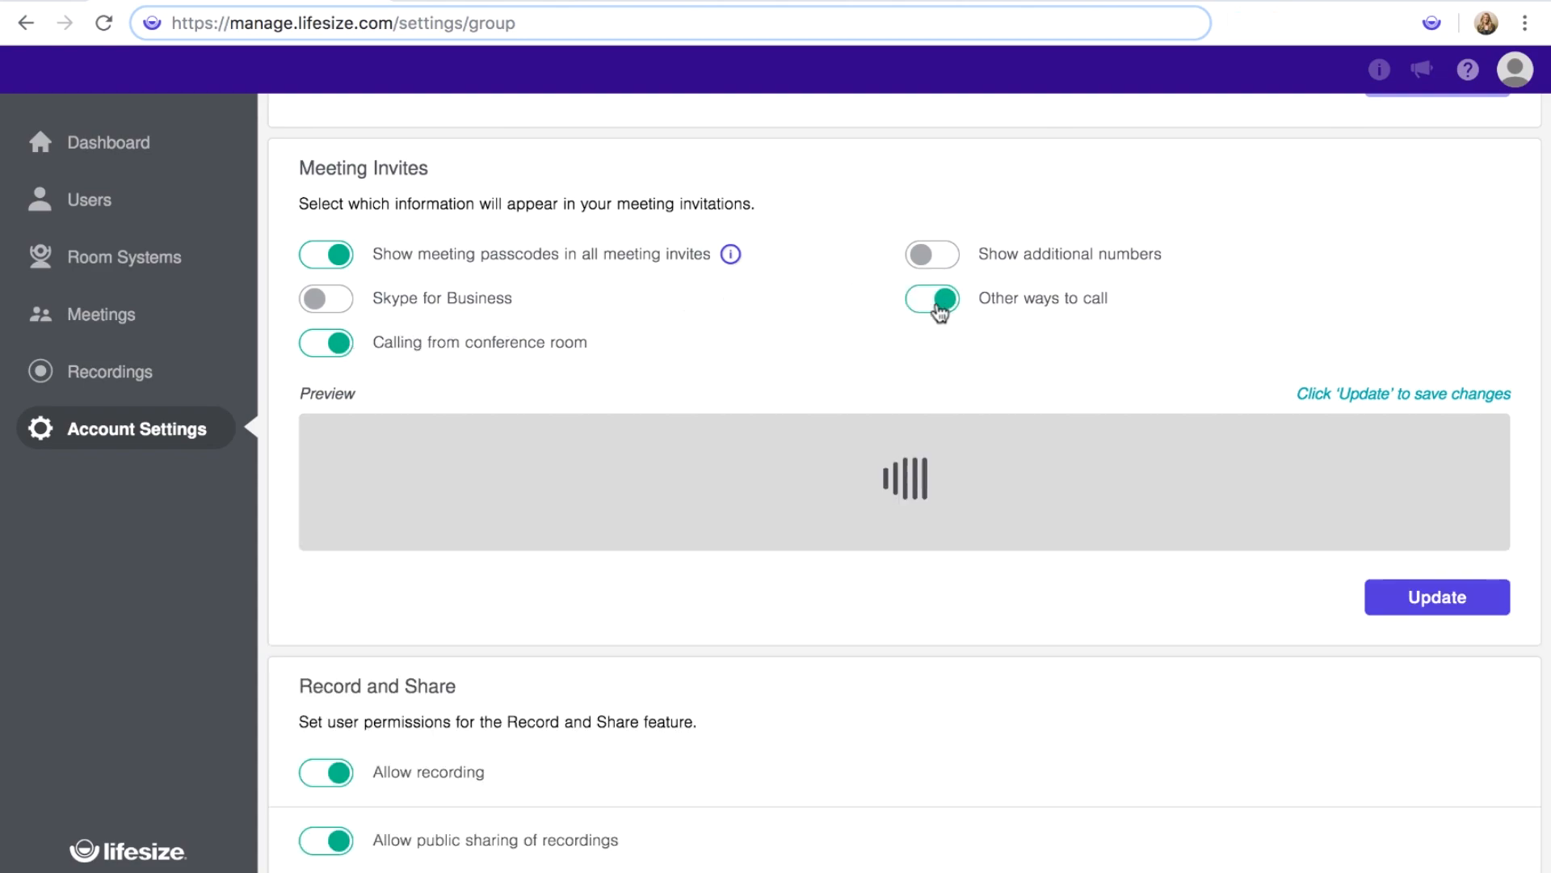
left_click(931, 298)
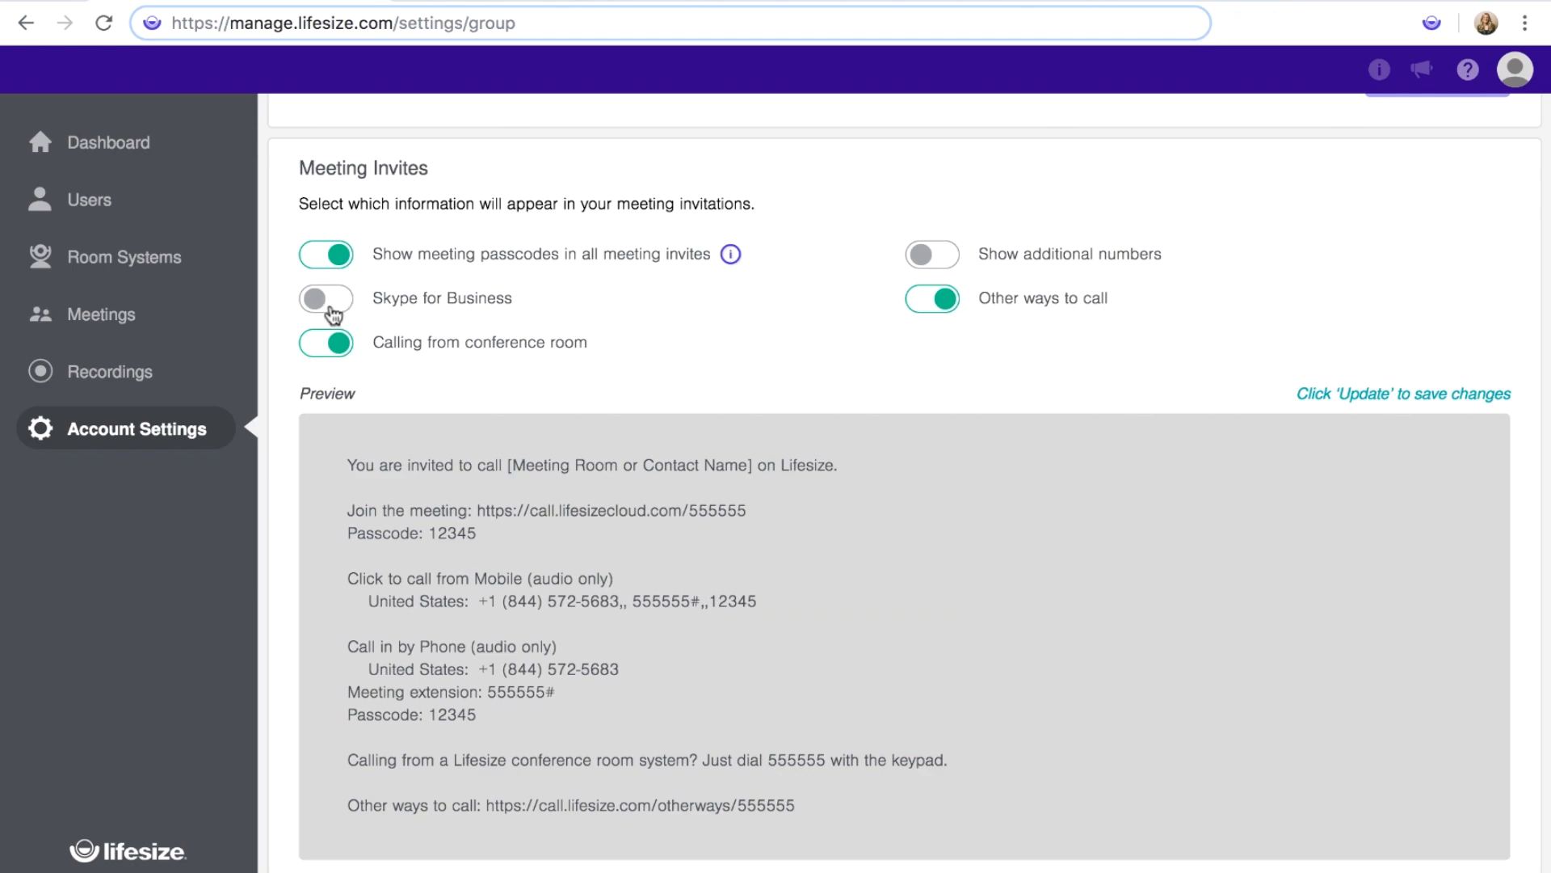
left_click(325, 298)
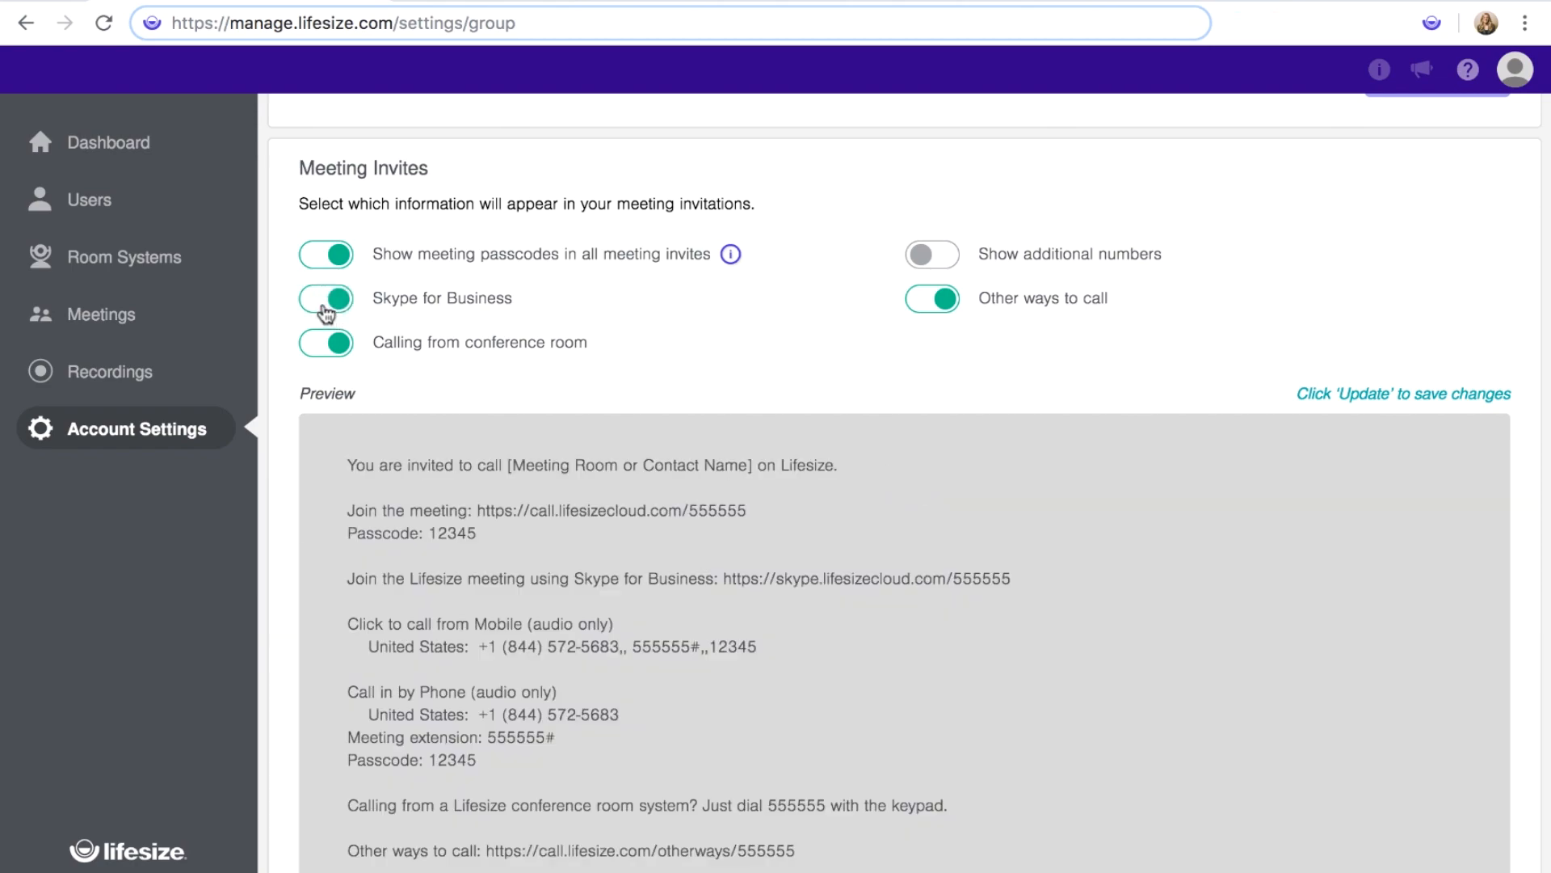
scroll("down", 3)
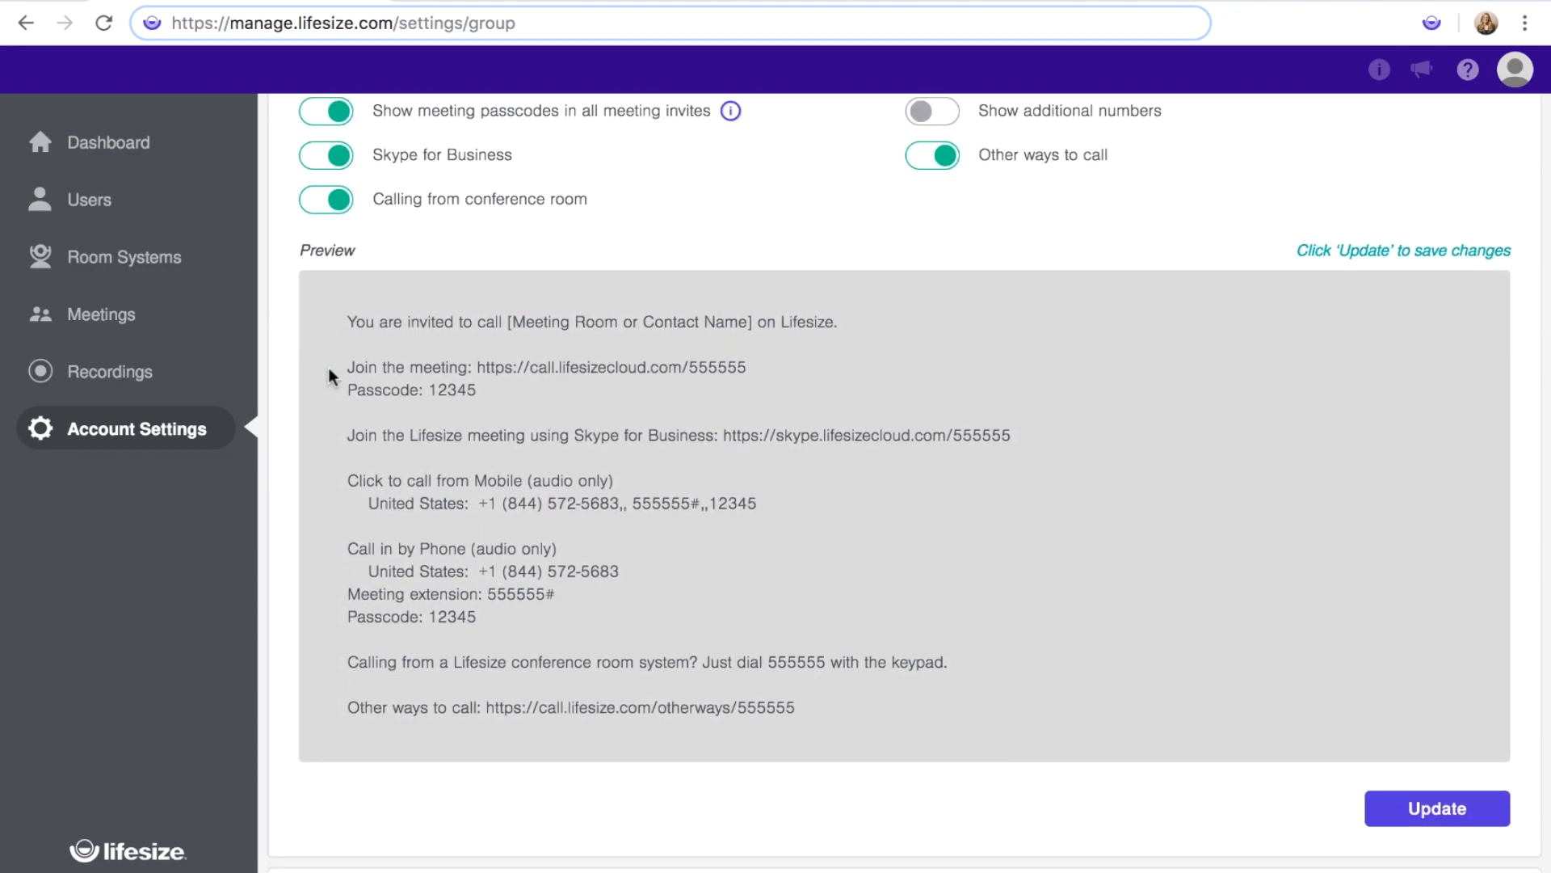
scroll("up", 3)
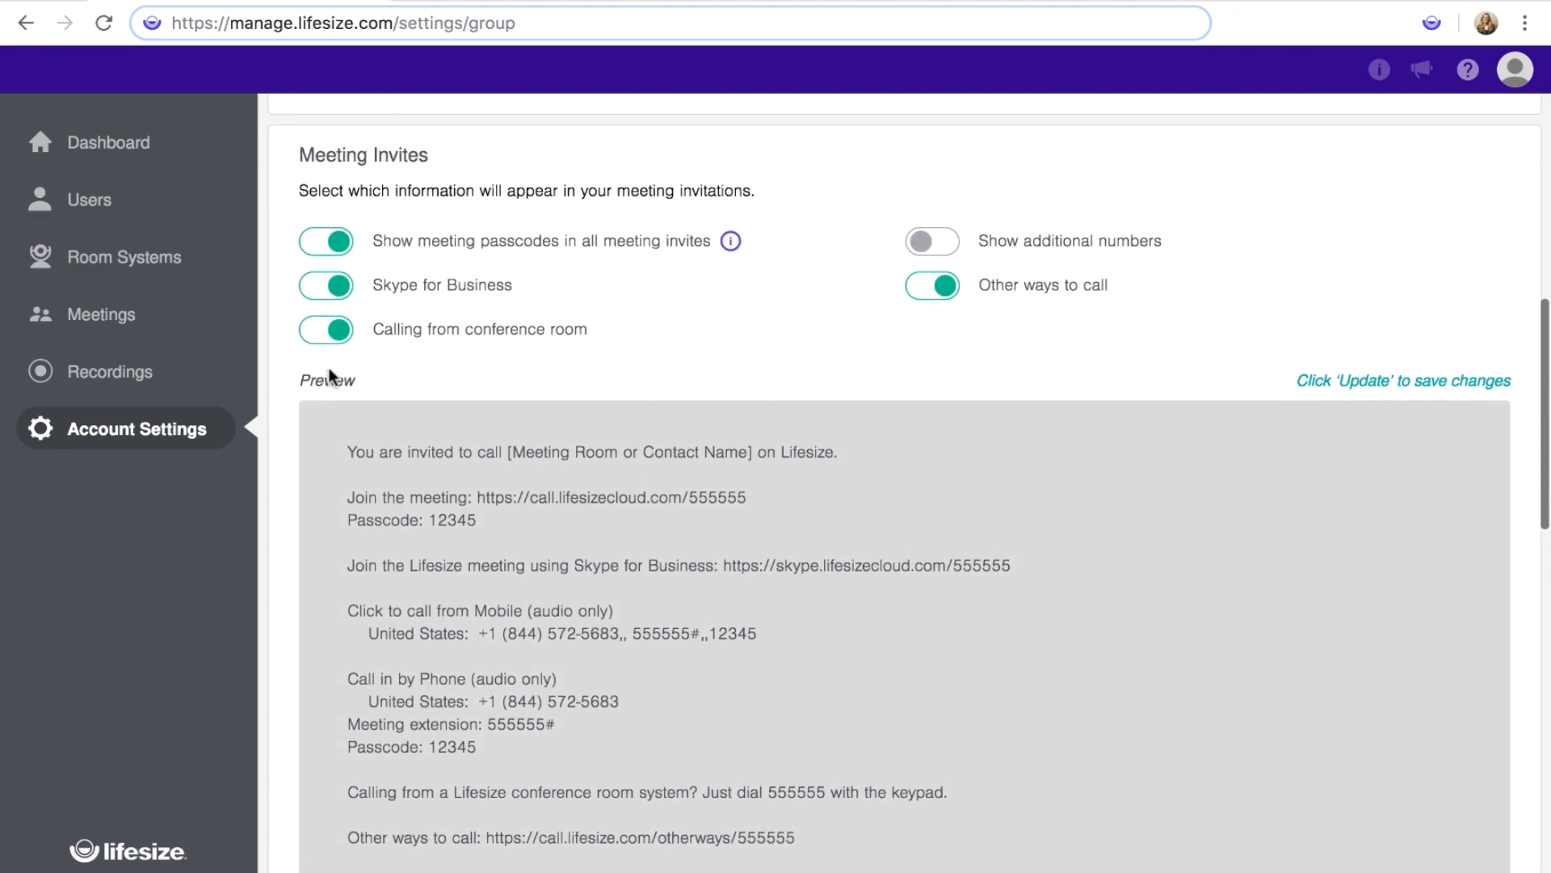
scroll("up", 3)
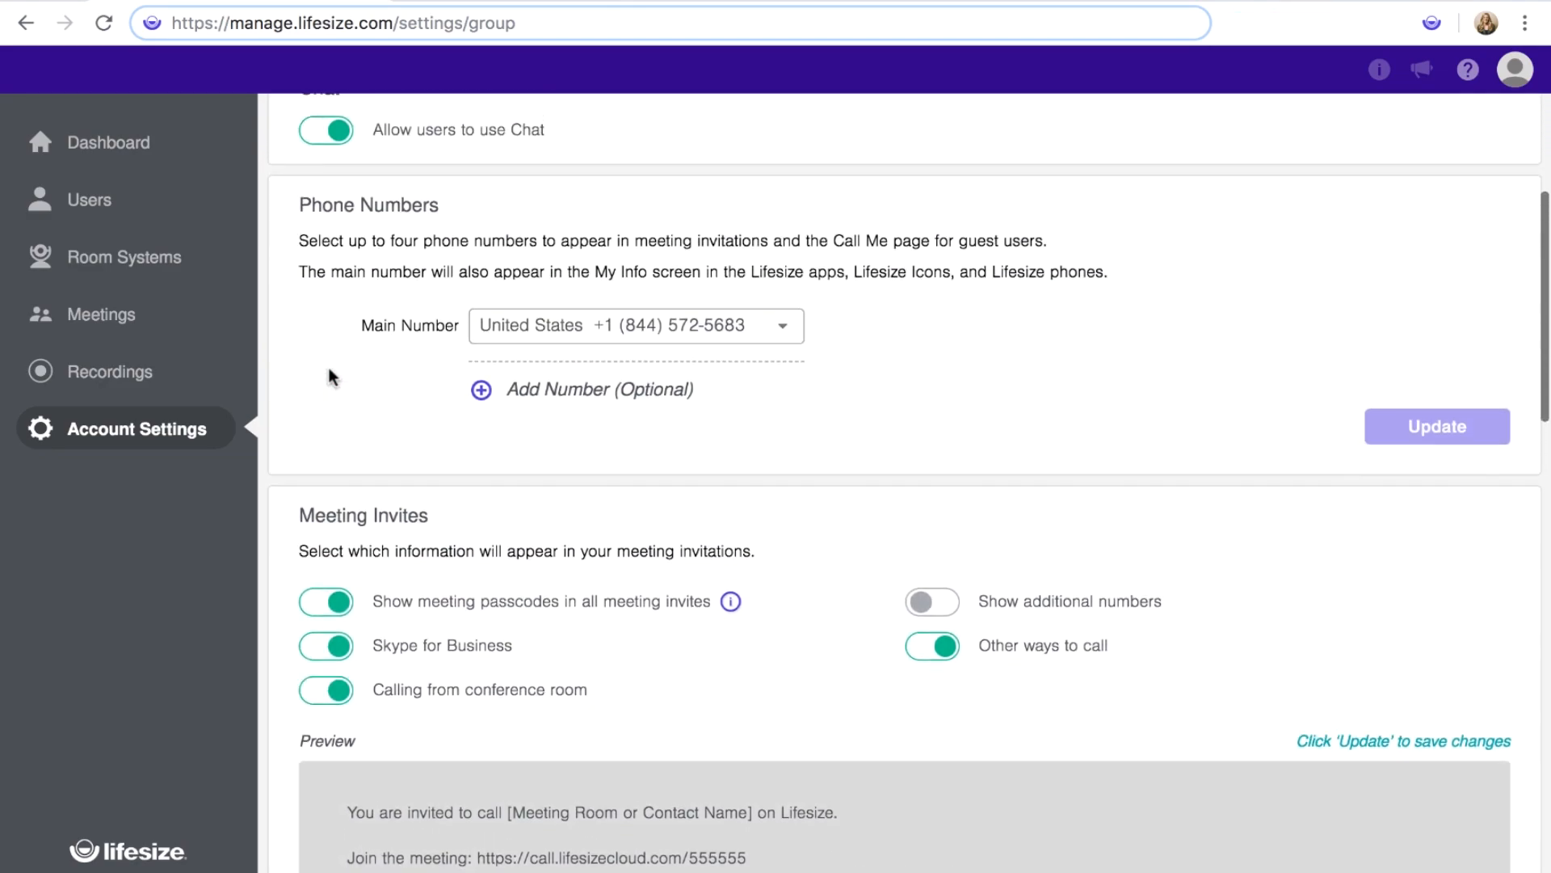
scroll("up", 3)
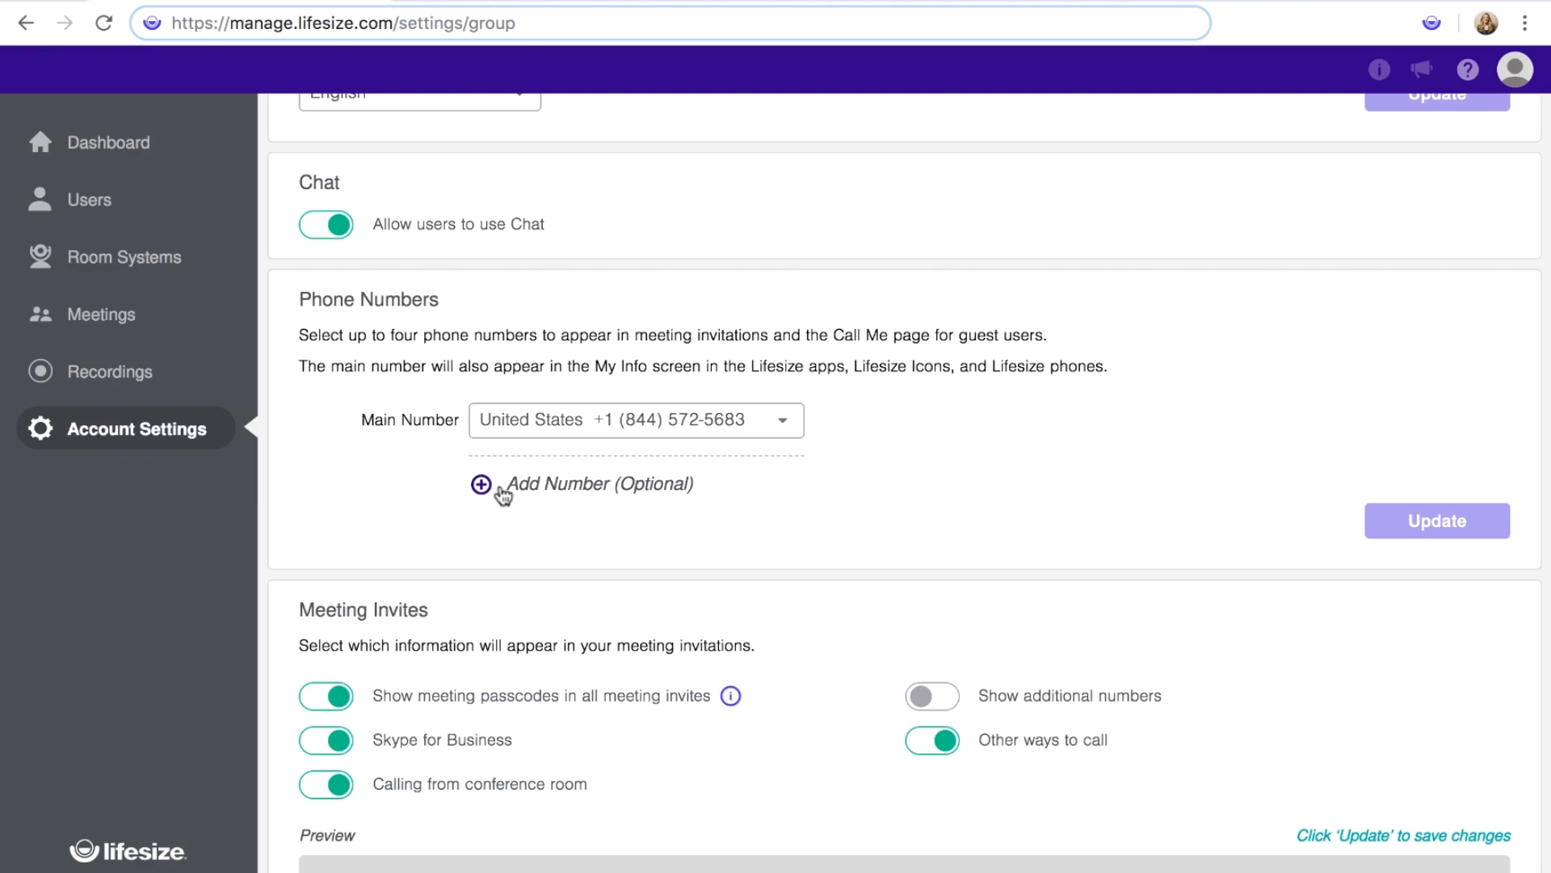
left_click(481, 485)
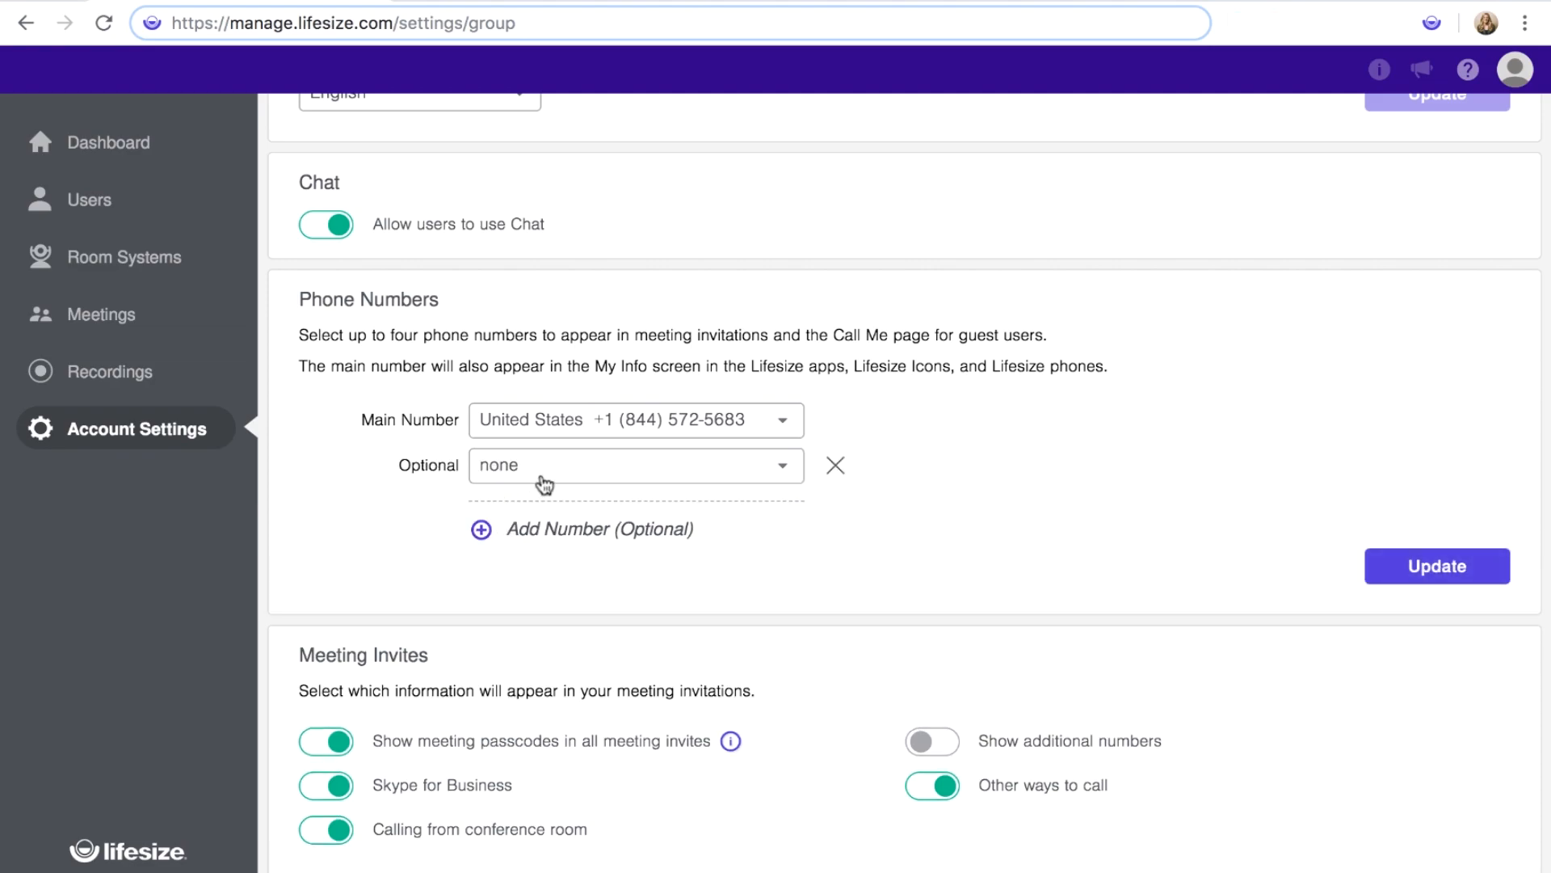
left_click(635, 465)
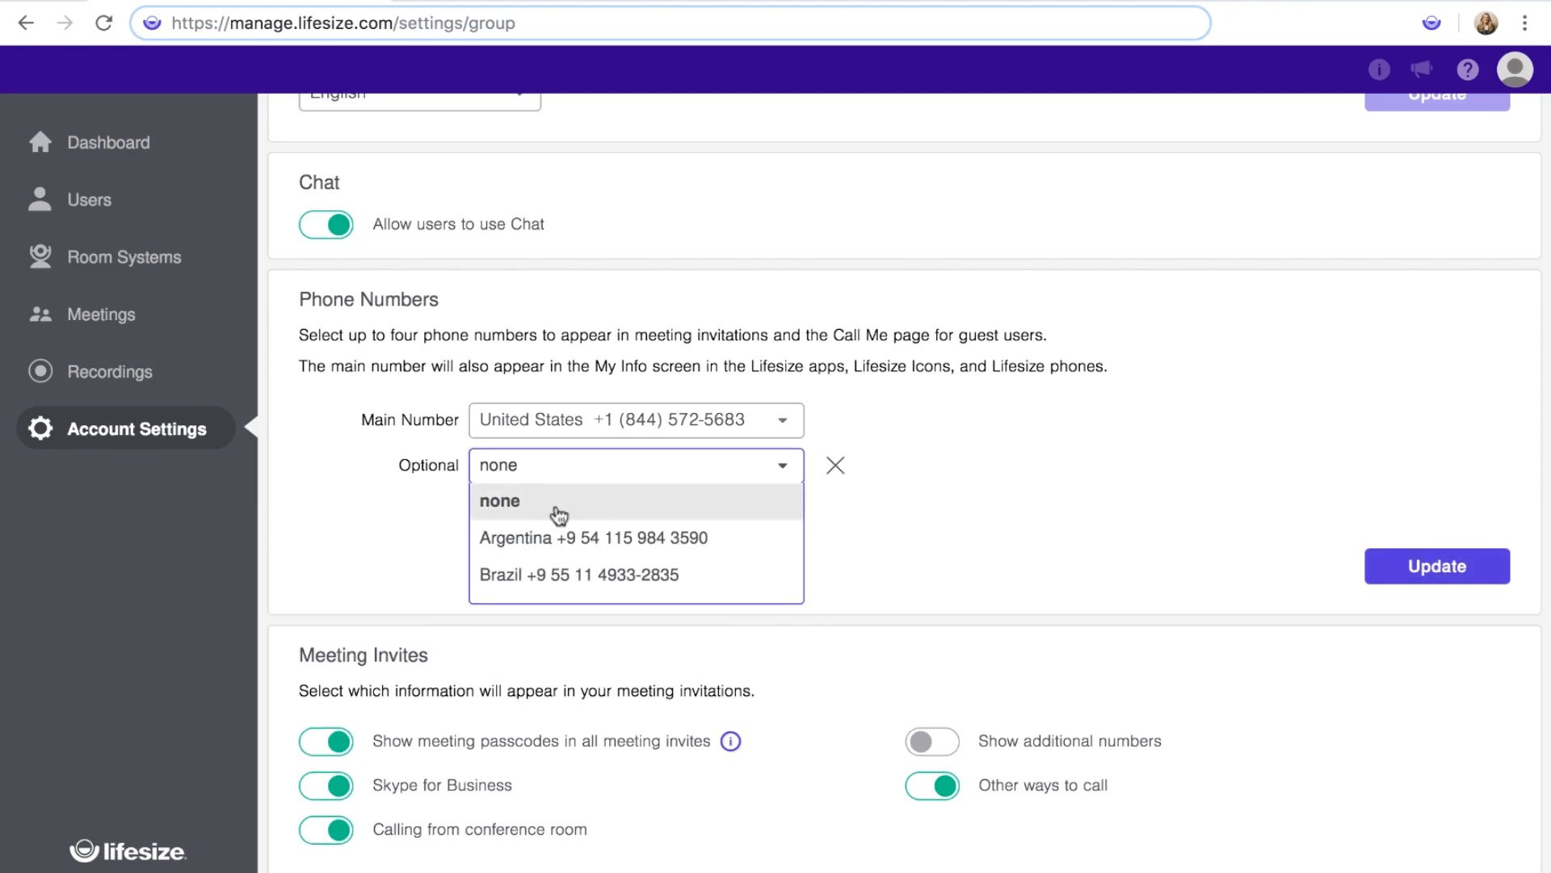
scroll("down", 3)
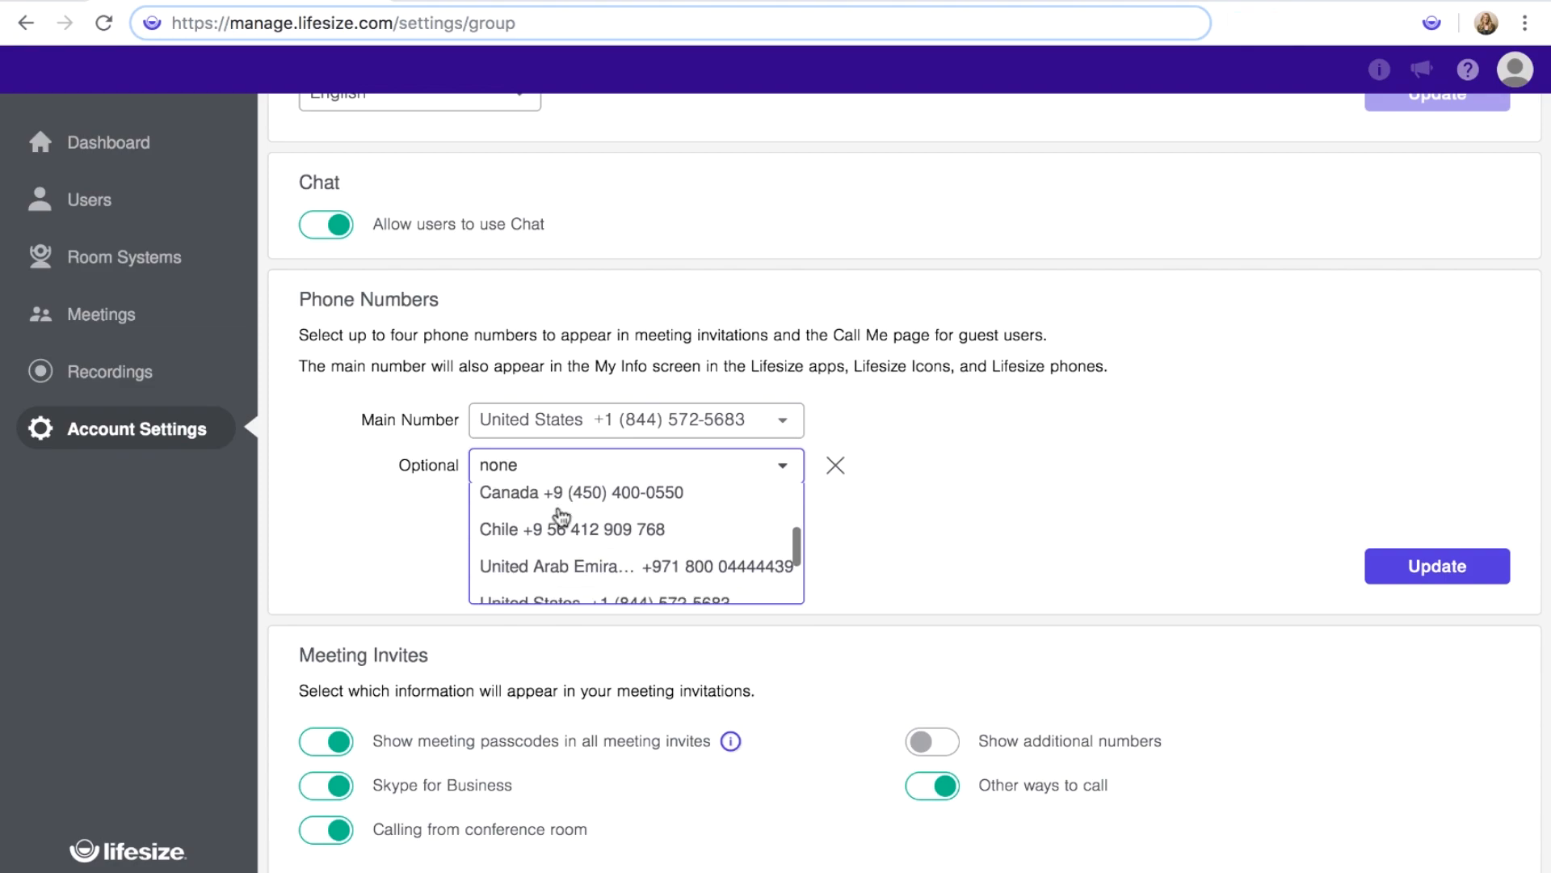
scroll("up", 3)
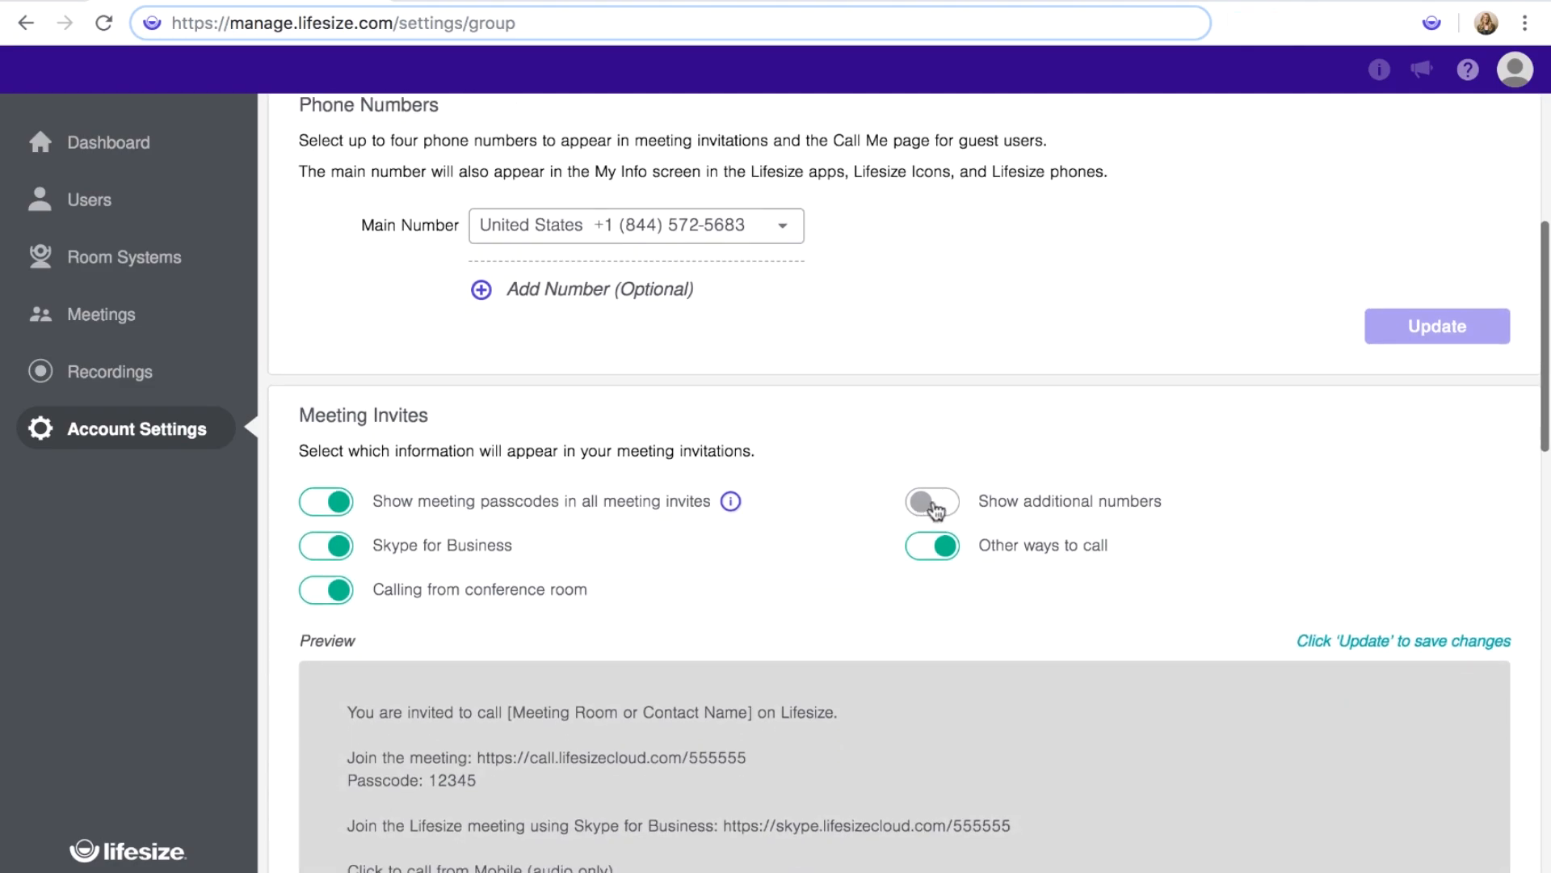
- Enable Show additional numbers and save all meeting invite settings with Update
left_click(931, 504)
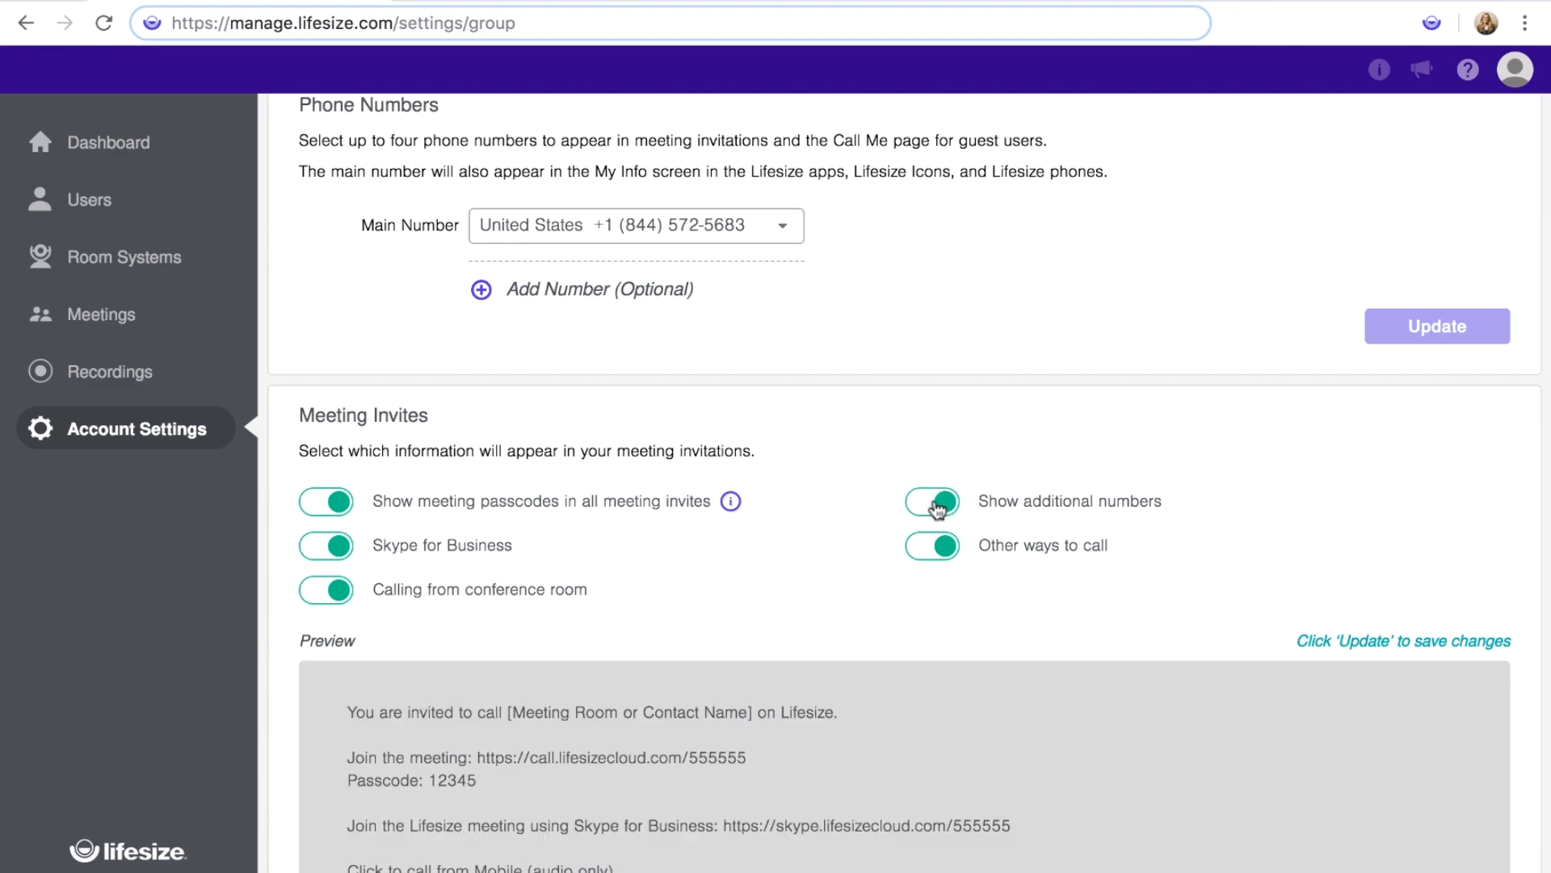
scroll("down", 3)
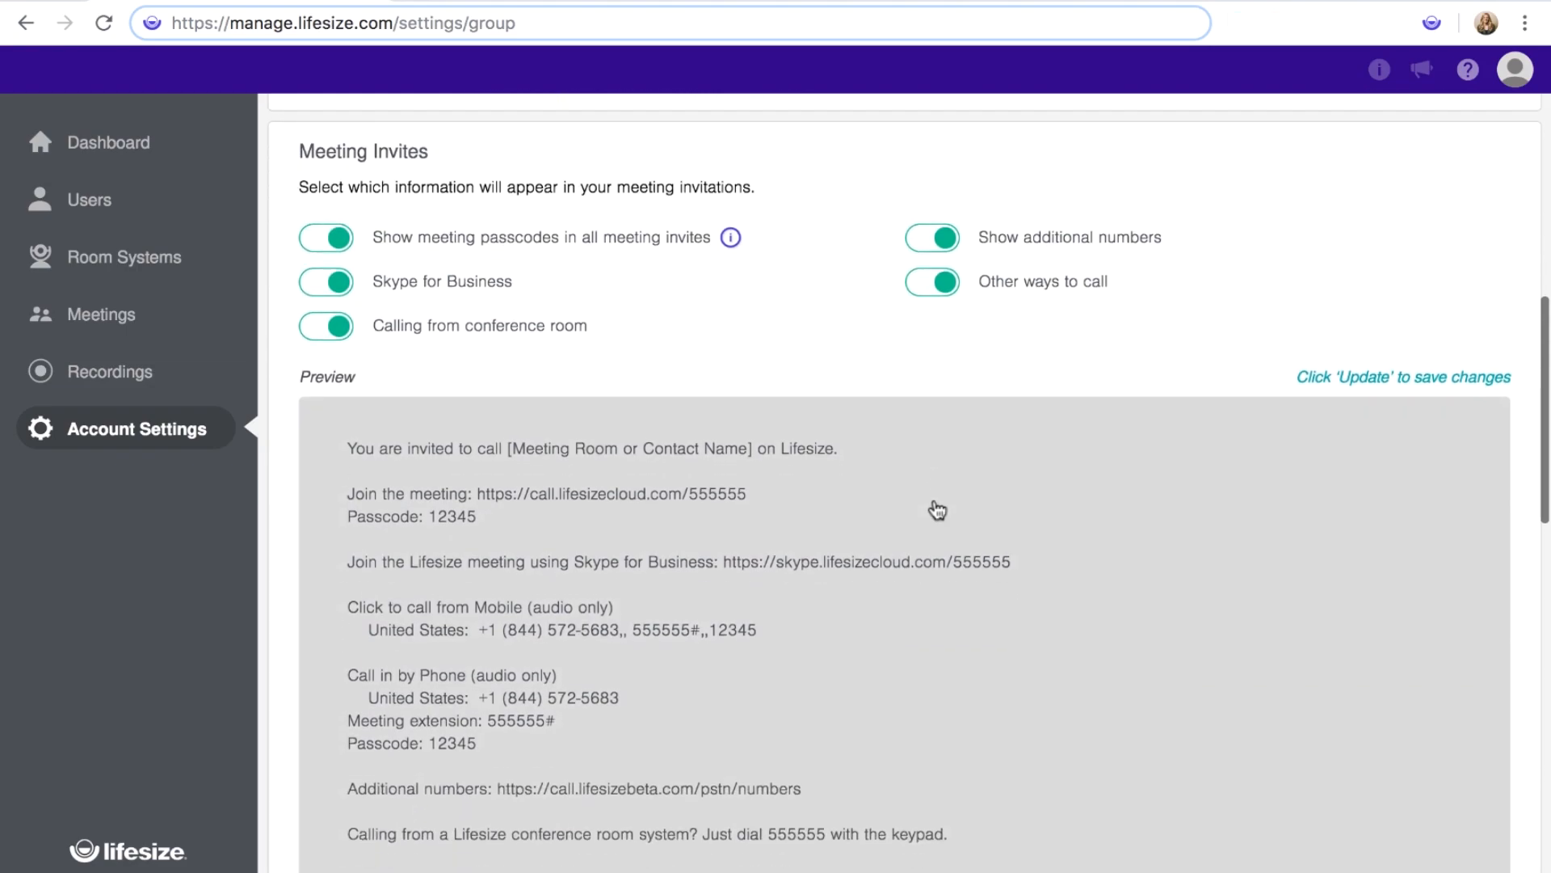
scroll("down", 3)
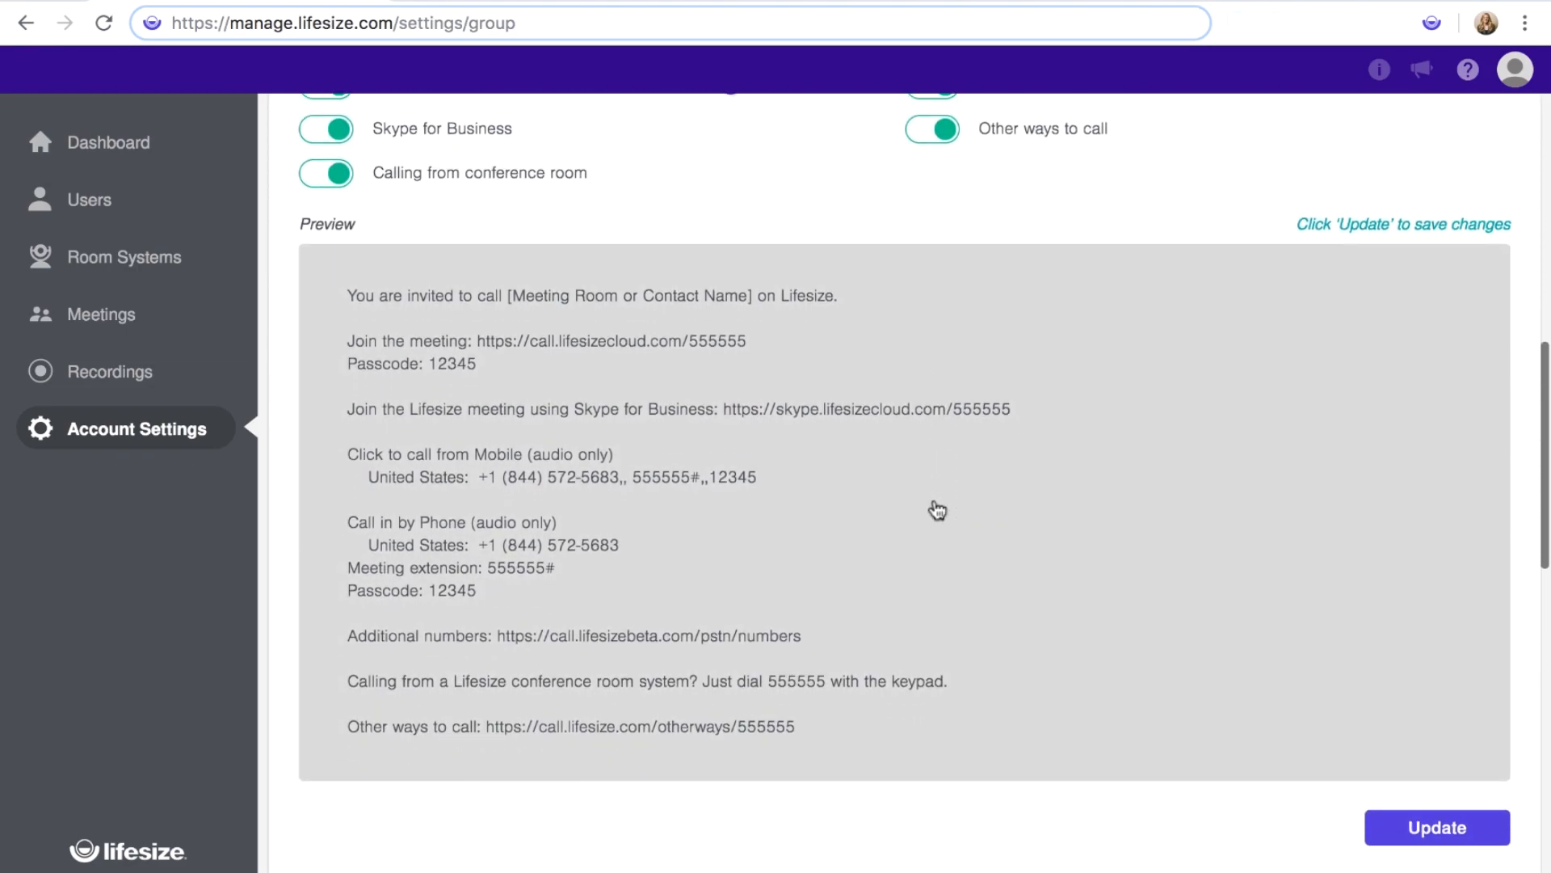
scroll("down", 3)
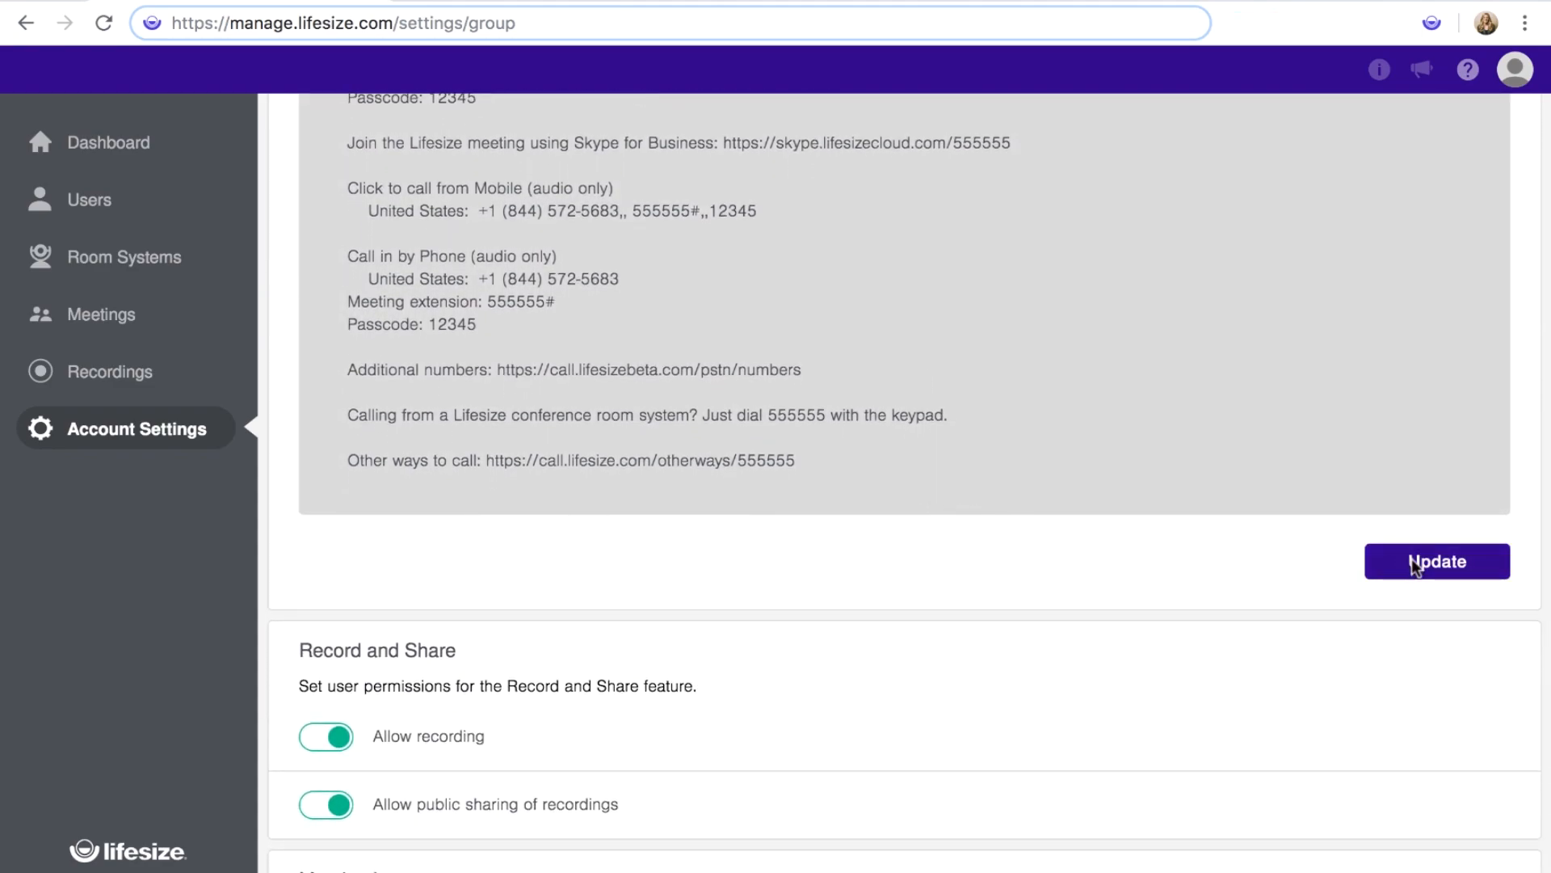
left_click(1436, 561)
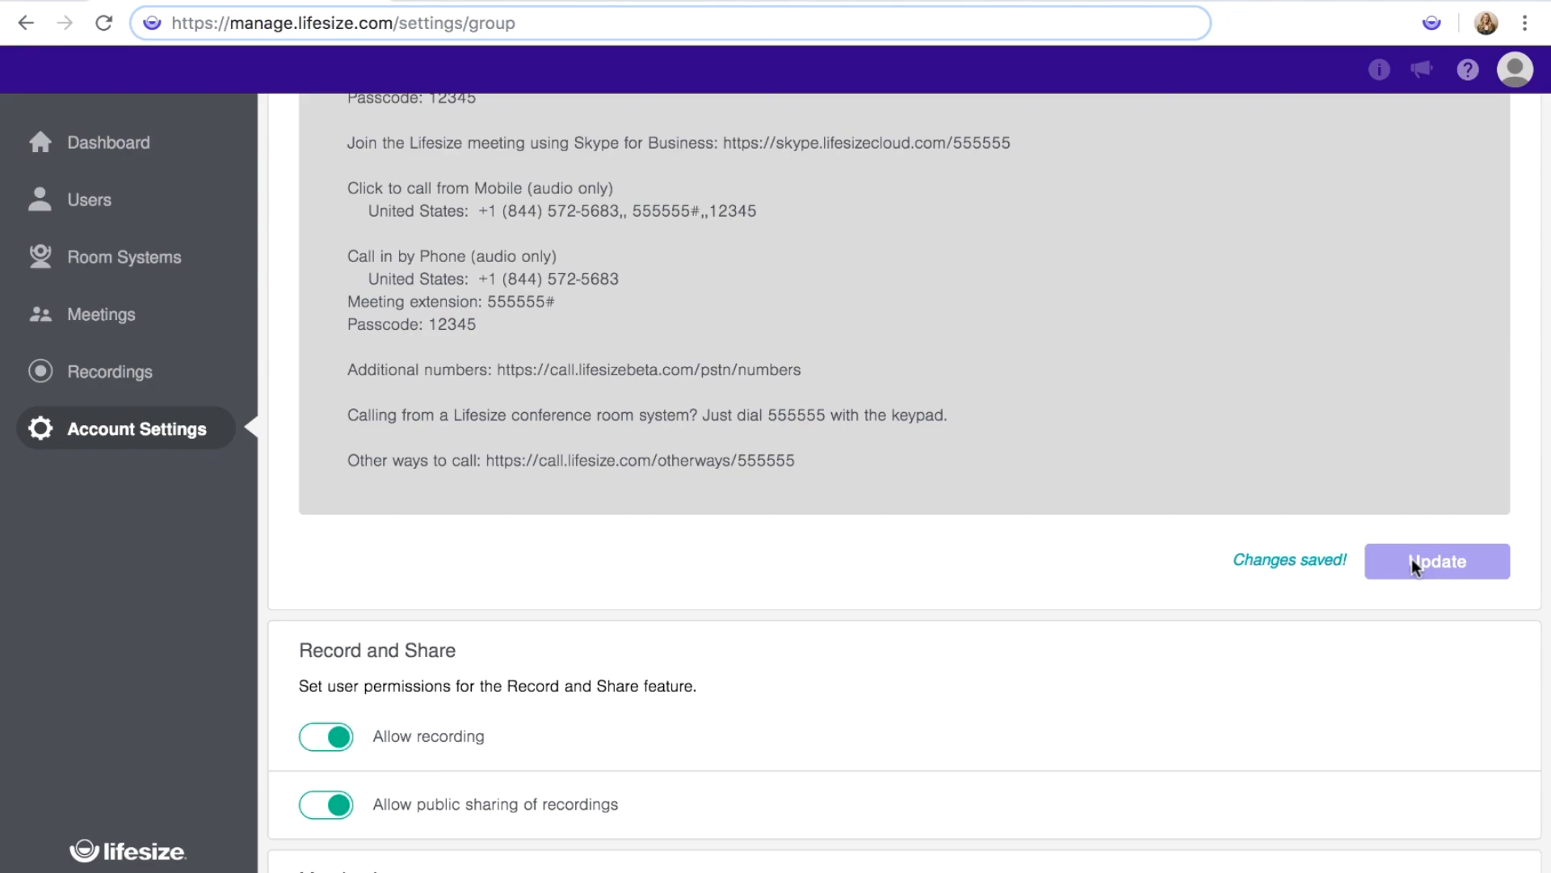